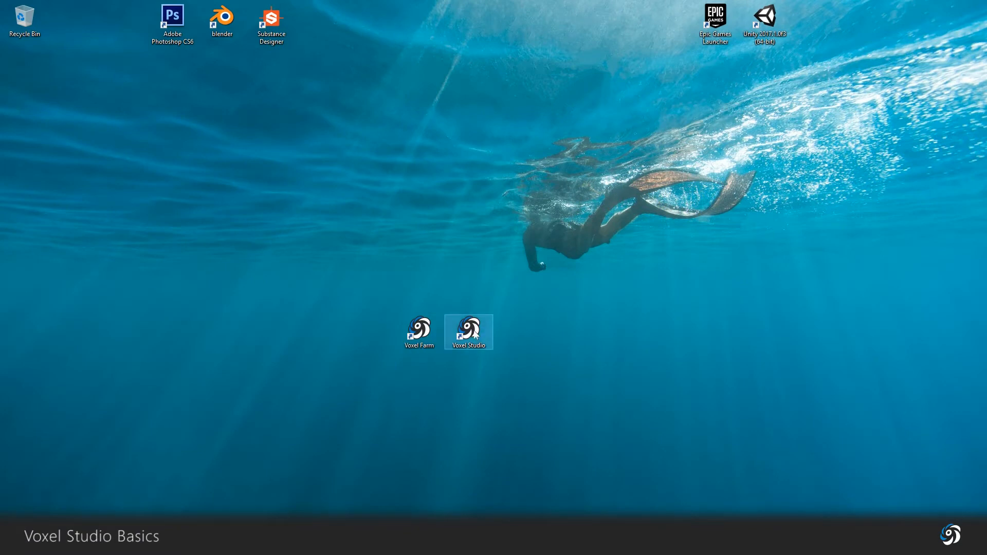
pyautogui.moveTo(469, 332)
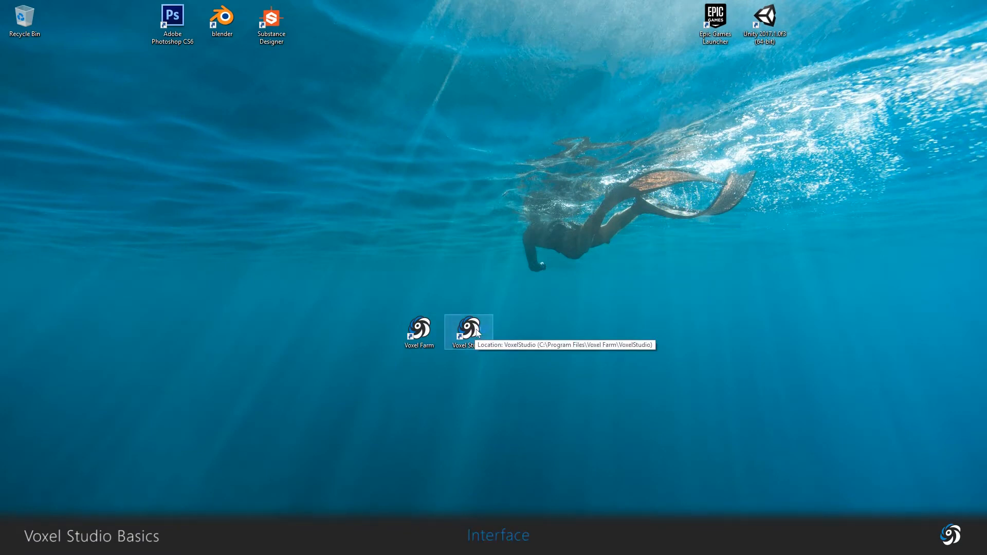
# - Launch Voxel Studio from its desktop shortcut so a new project opens
pyautogui.doubleClick(469, 327)
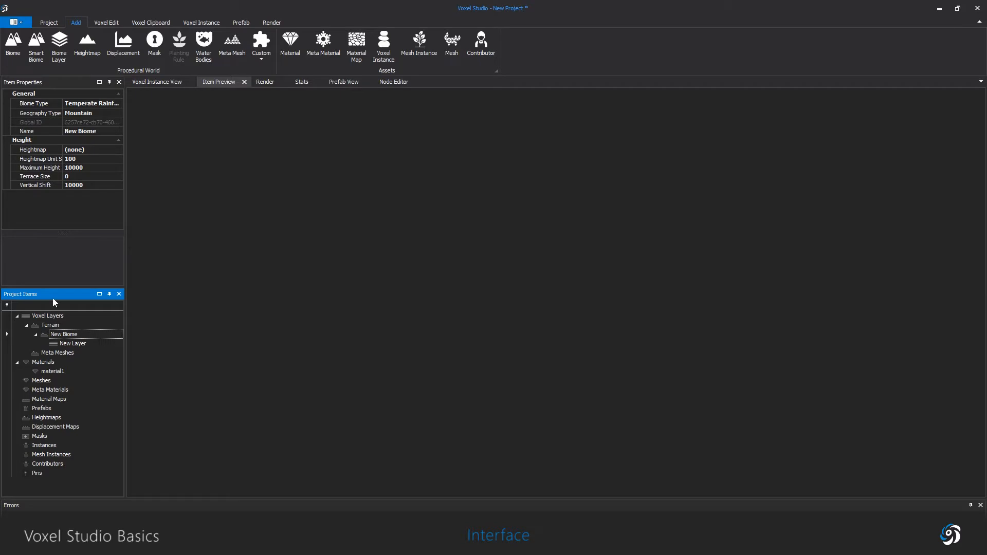
pyautogui.click(49, 22)
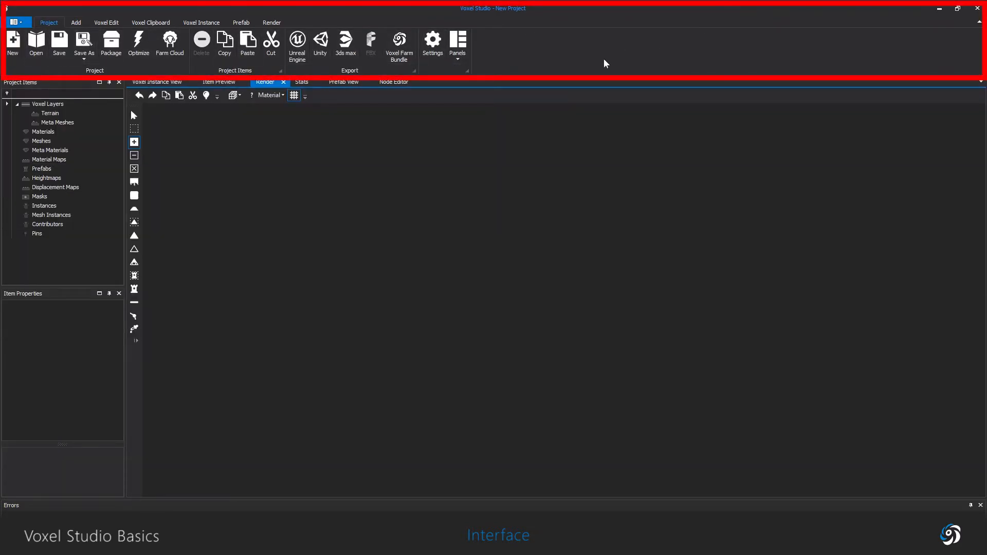
pyautogui.click(75, 22)
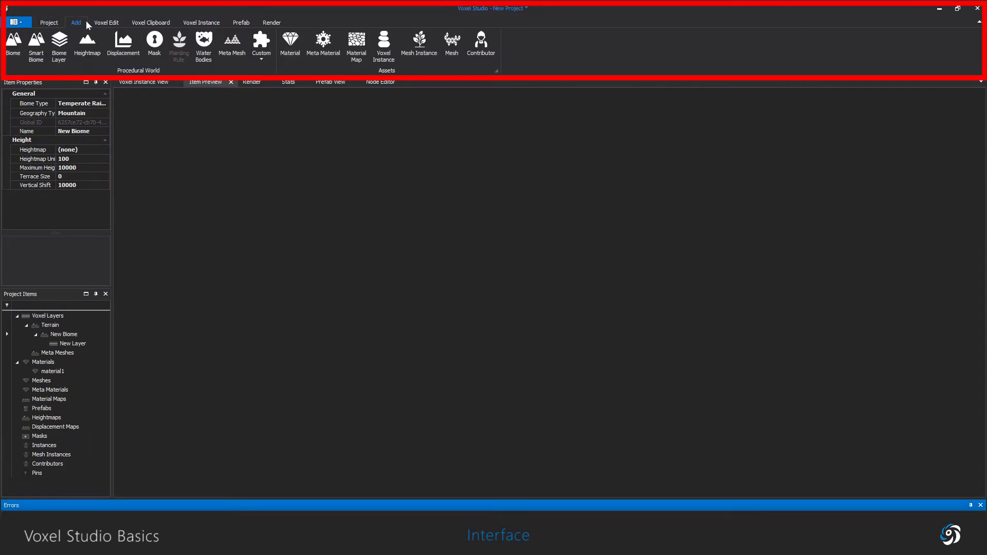
pyautogui.click(201, 22)
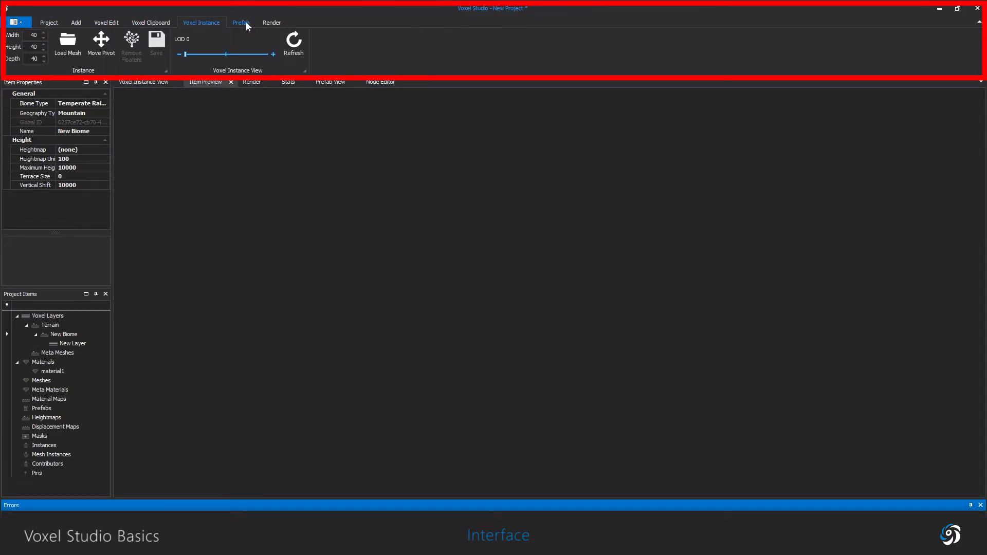
pyautogui.click(49, 22)
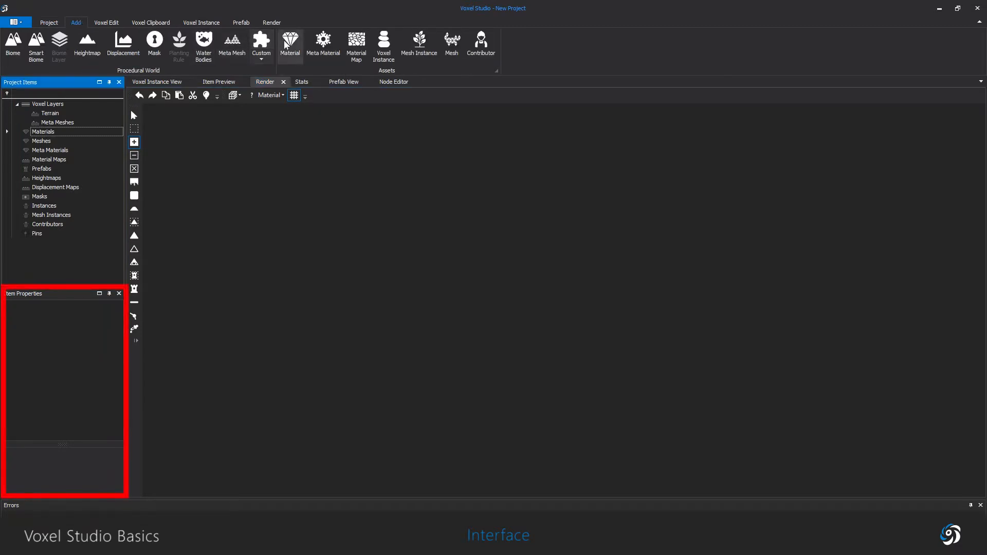
# - Select material1 under Materials to show its settings in Item Properties
pyautogui.click(290, 45)
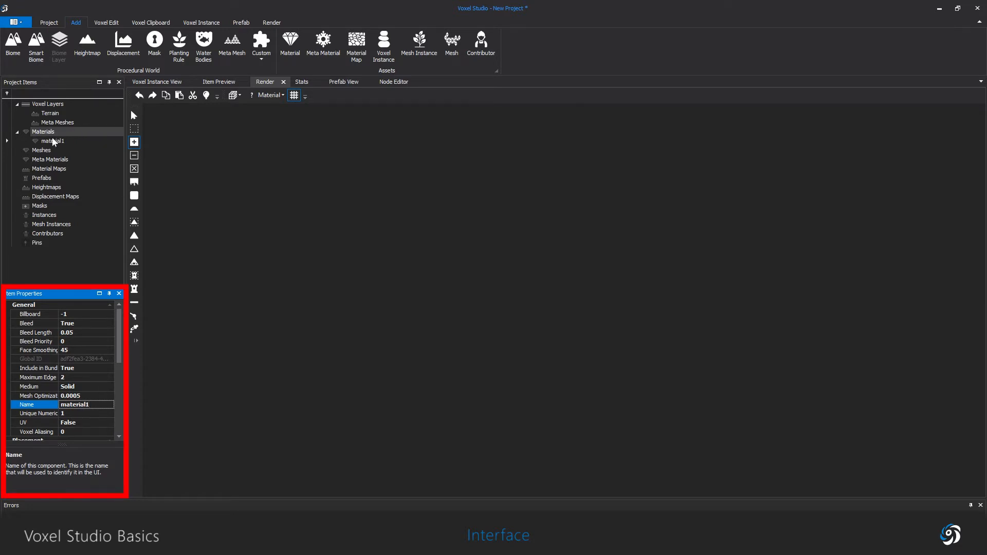
pyautogui.scroll(-3)
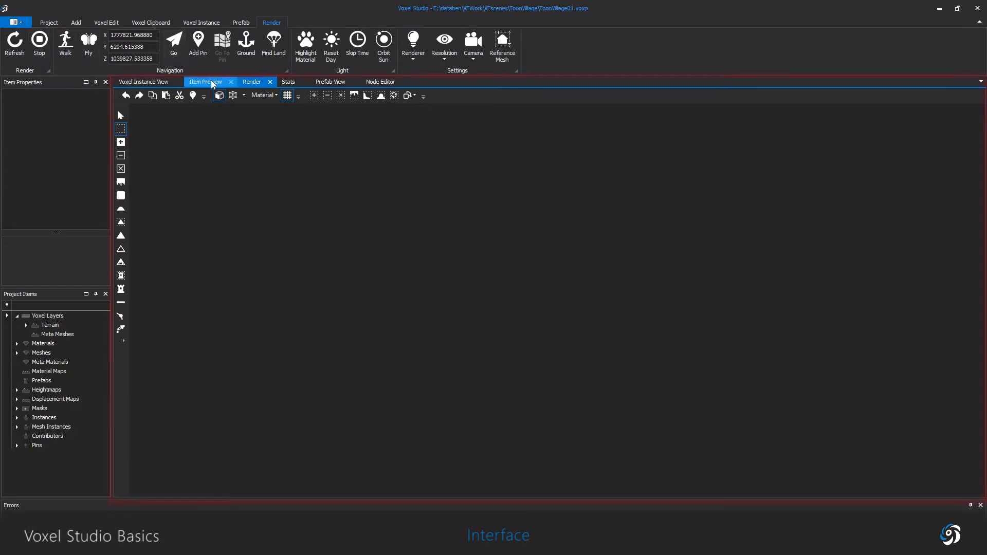
# - Cycle the main view through Item Preview and Render, then show the Node Editor graph
pyautogui.click(251, 81)
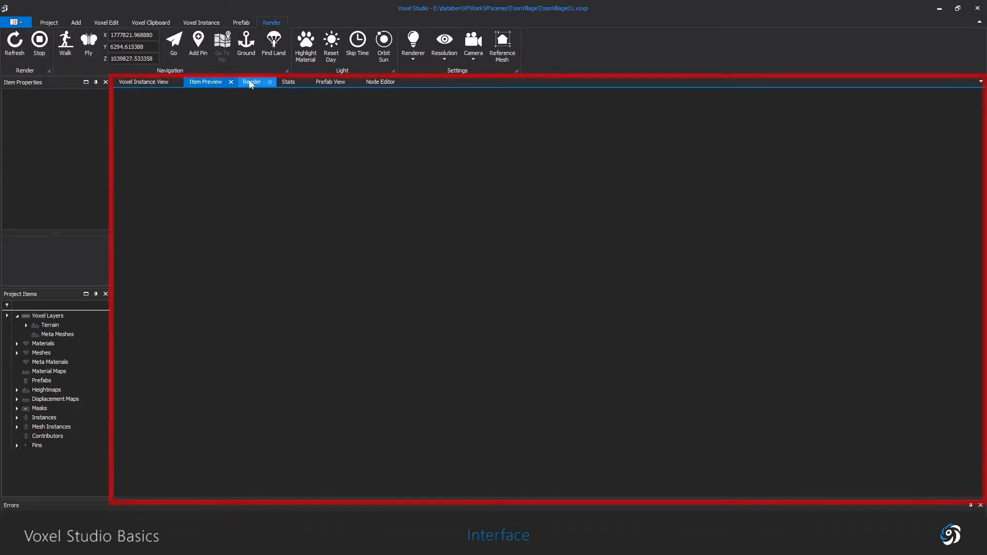
pyautogui.click(251, 81)
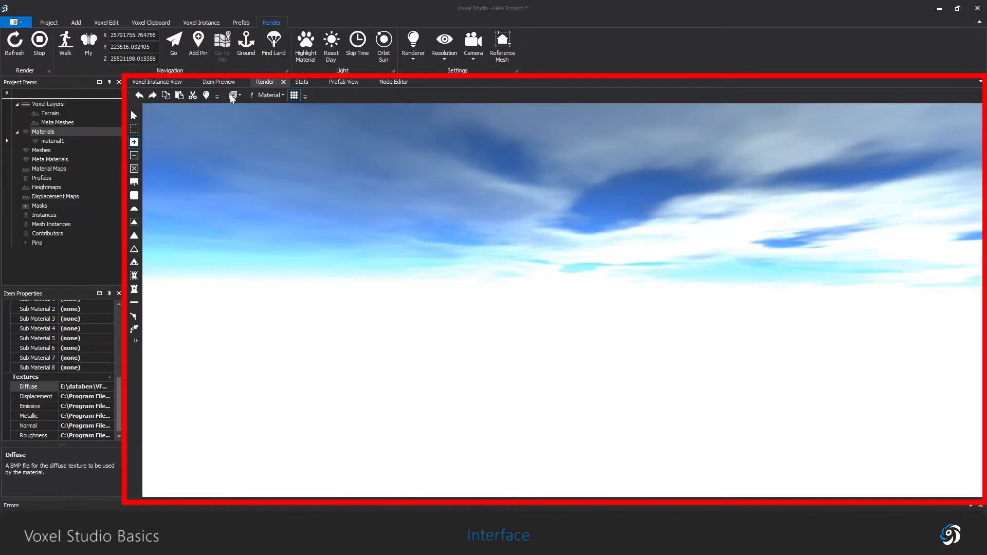
pyautogui.click(218, 82)
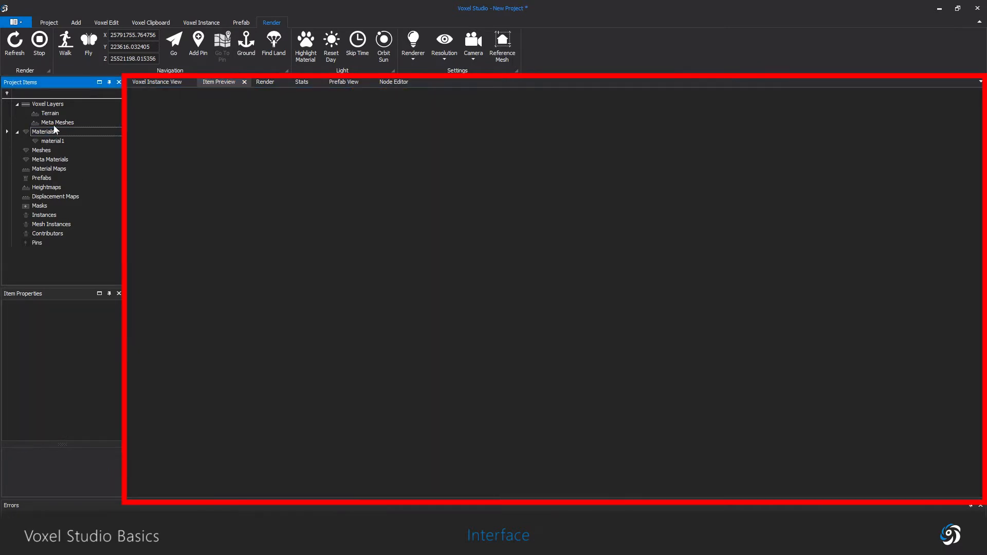
pyautogui.click(52, 141)
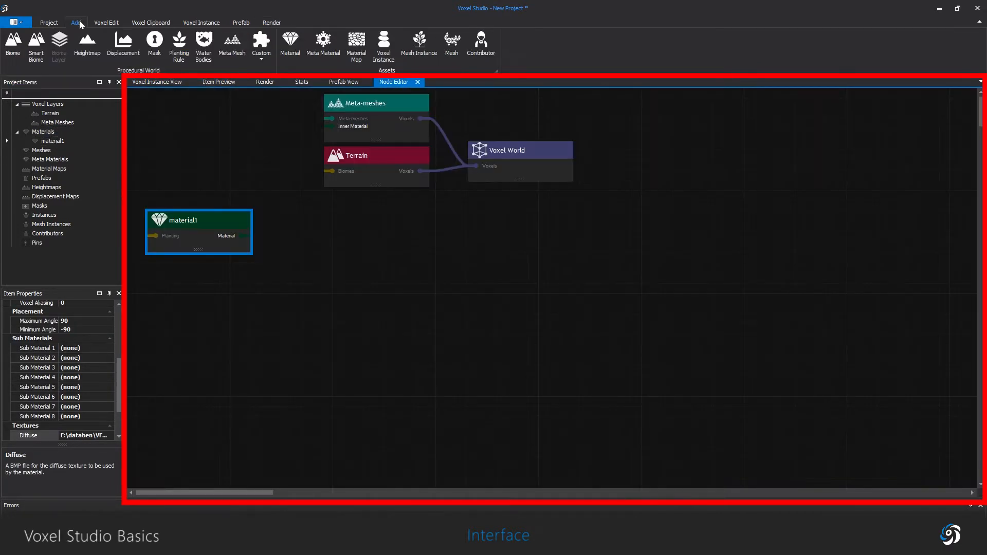
# - Add a New Biome, connect material1 to New Layer's Material input, and Arrange All nodes in a row
pyautogui.click(13, 44)
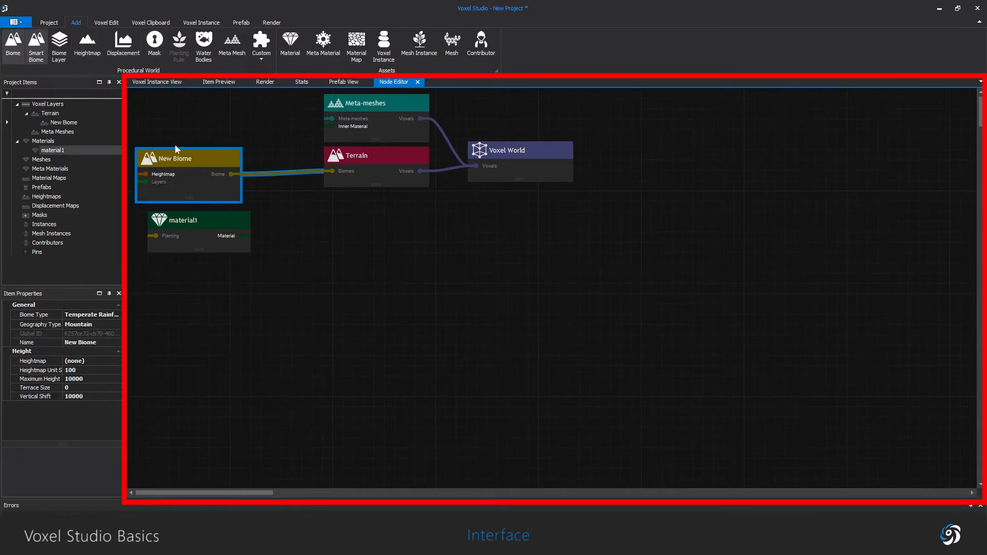
pyautogui.moveTo(187, 159); pyautogui.dragTo(332, 270)
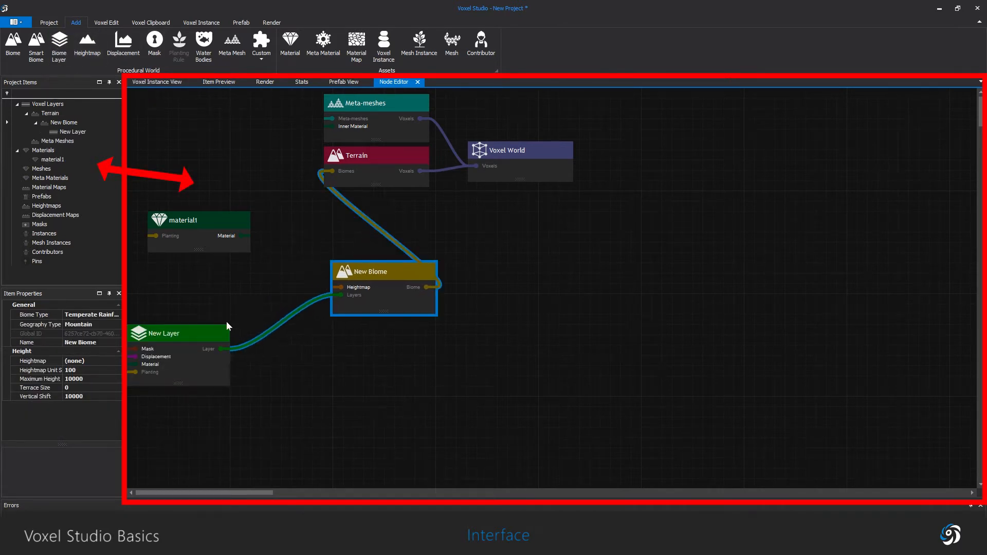
pyautogui.moveTo(178, 333); pyautogui.dragTo(260, 333)
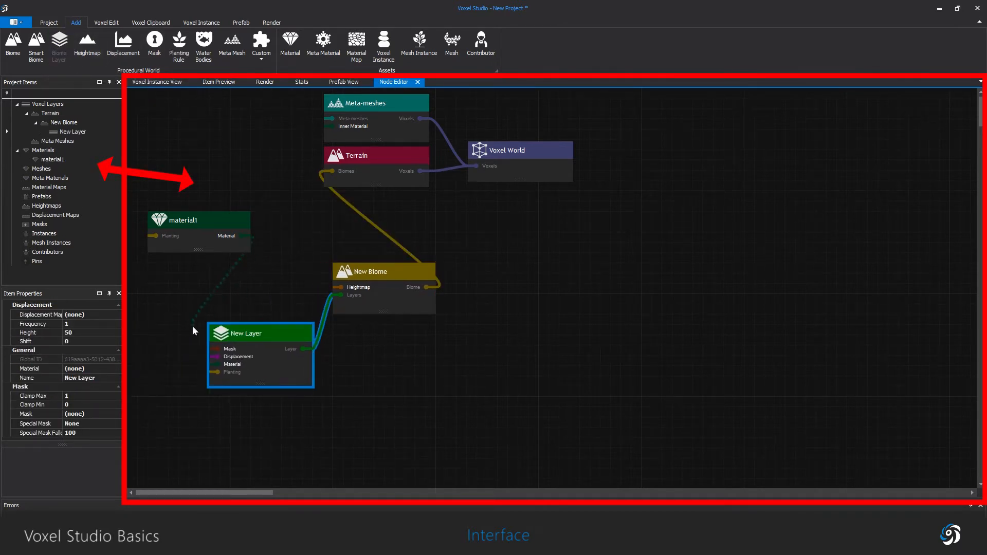
pyautogui.moveTo(260, 333); pyautogui.dragTo(353, 342)
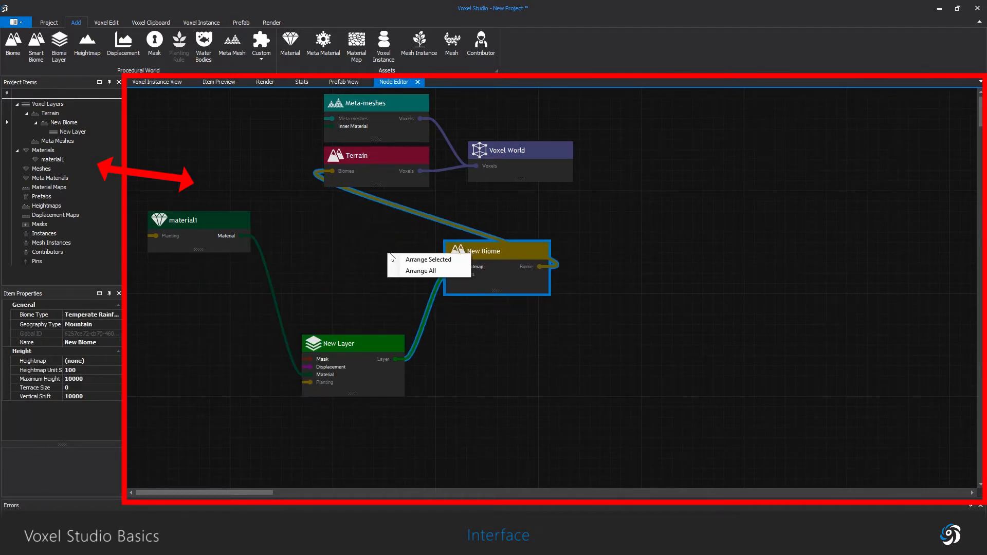
pyautogui.click(419, 271)
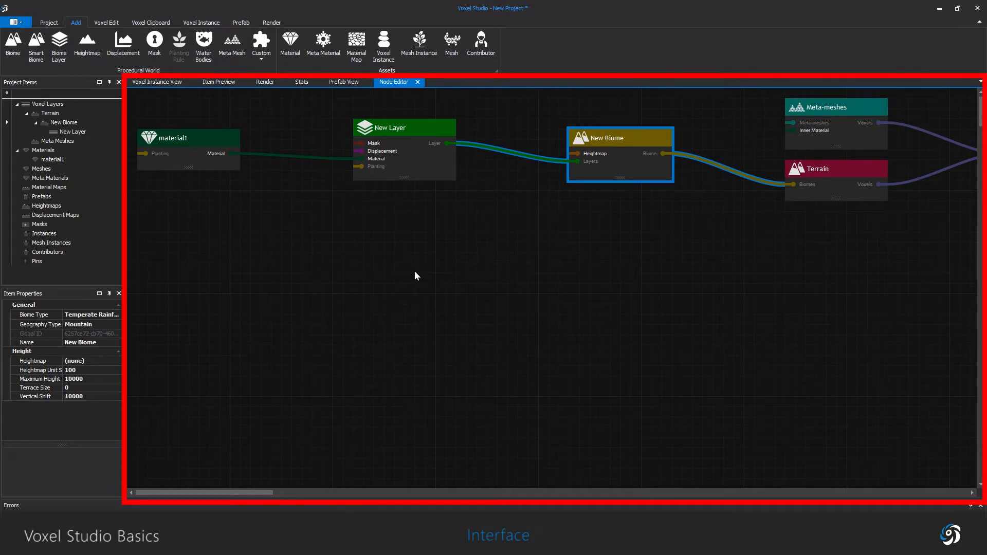
# - View the Stats performance counters, then show the Project ribbon commands
pyautogui.click(301, 83)
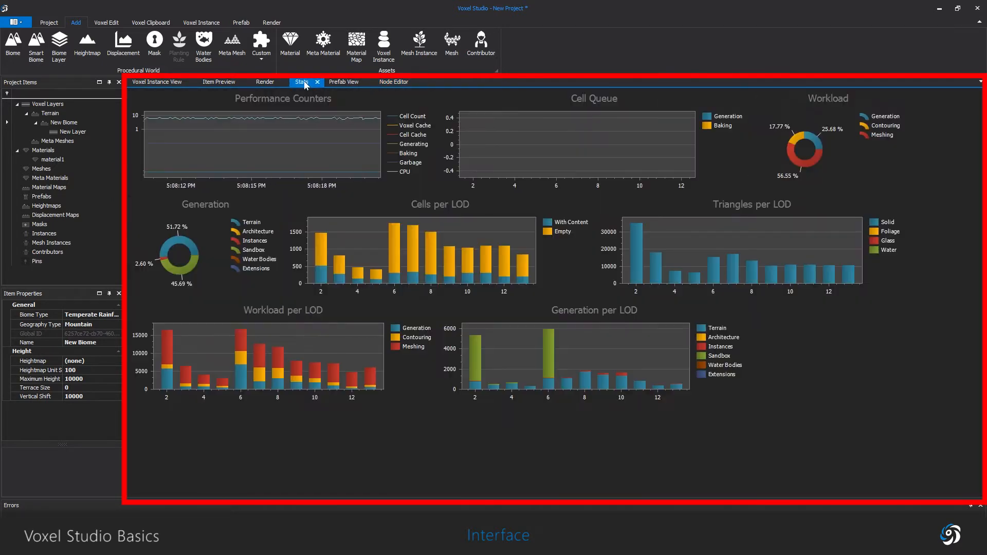
pyautogui.moveTo(273, 362)
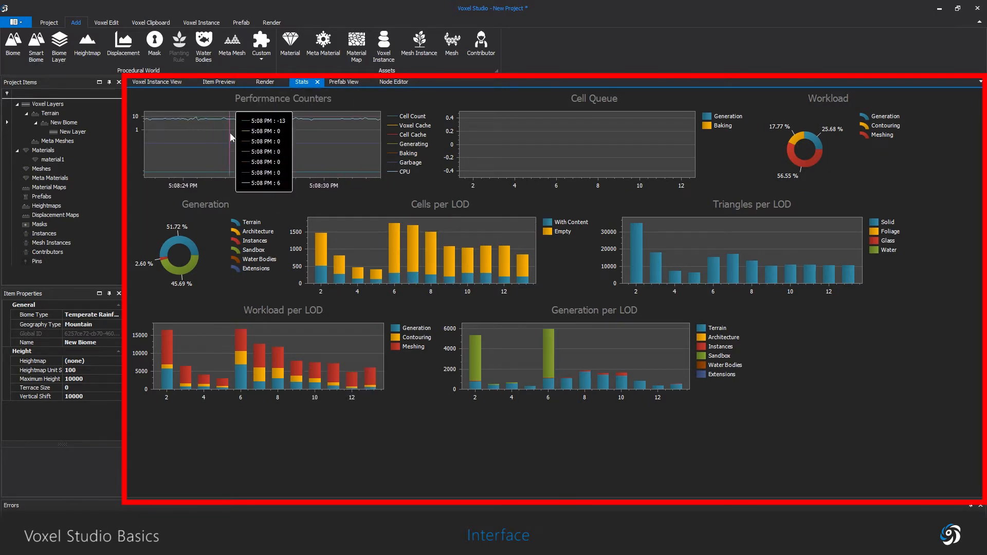
pyautogui.click(48, 22)
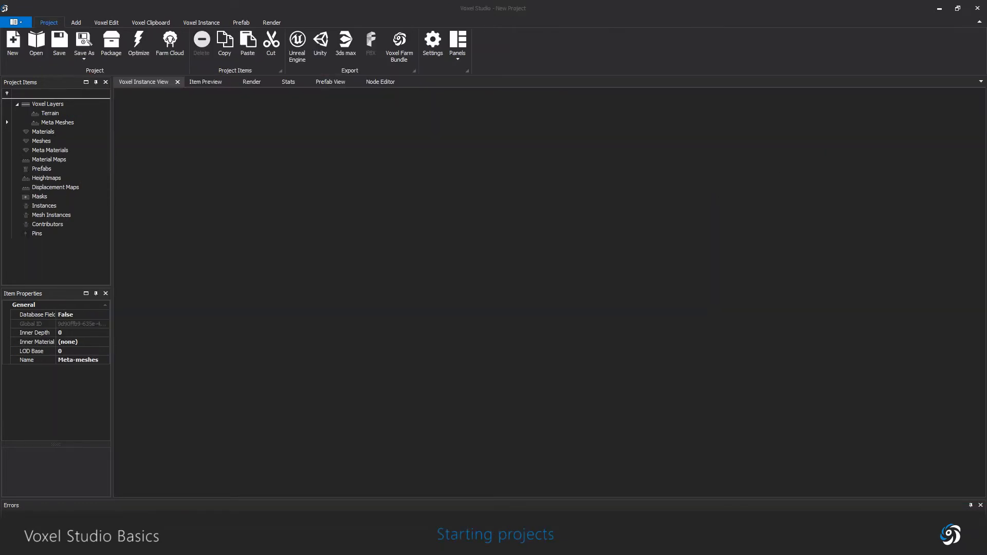
# - Run the New Project Wizard choosing the Blank Project template and finish it
pyautogui.click(13, 42)
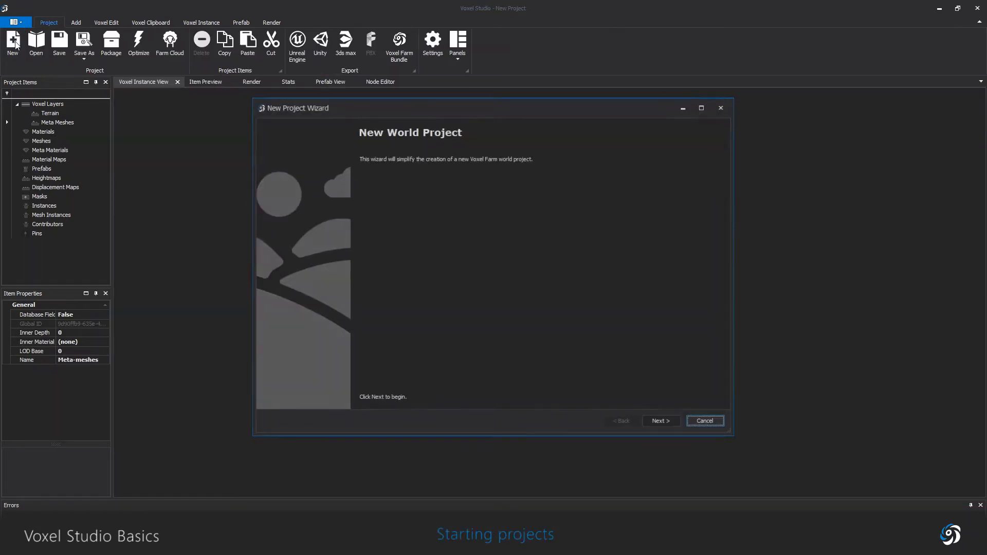
pyautogui.click(660, 420)
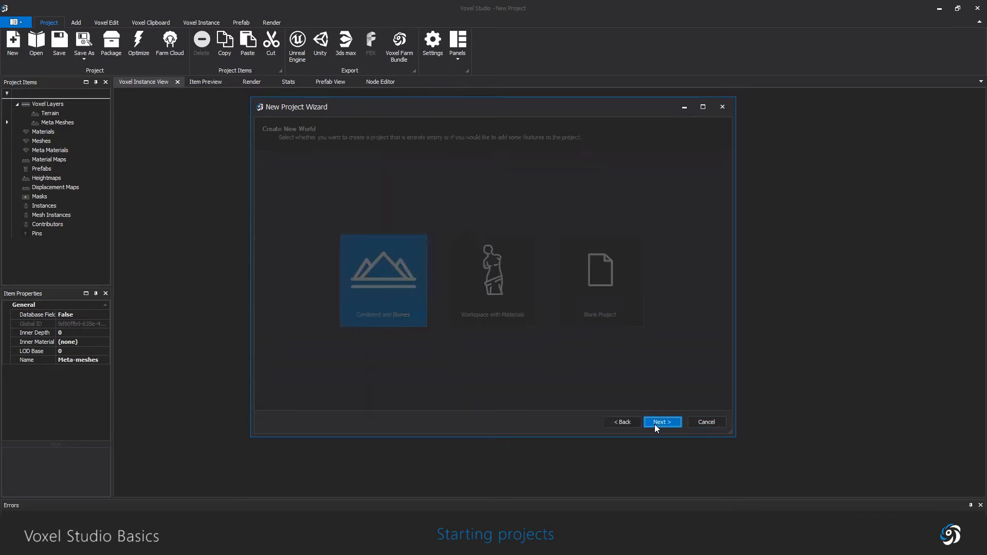
pyautogui.click(598, 280)
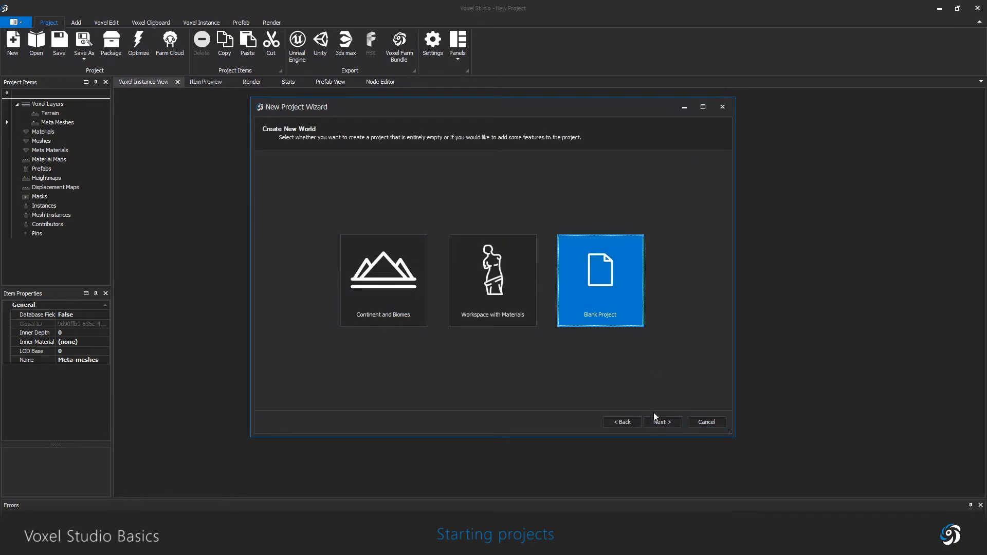
pyautogui.click(662, 422)
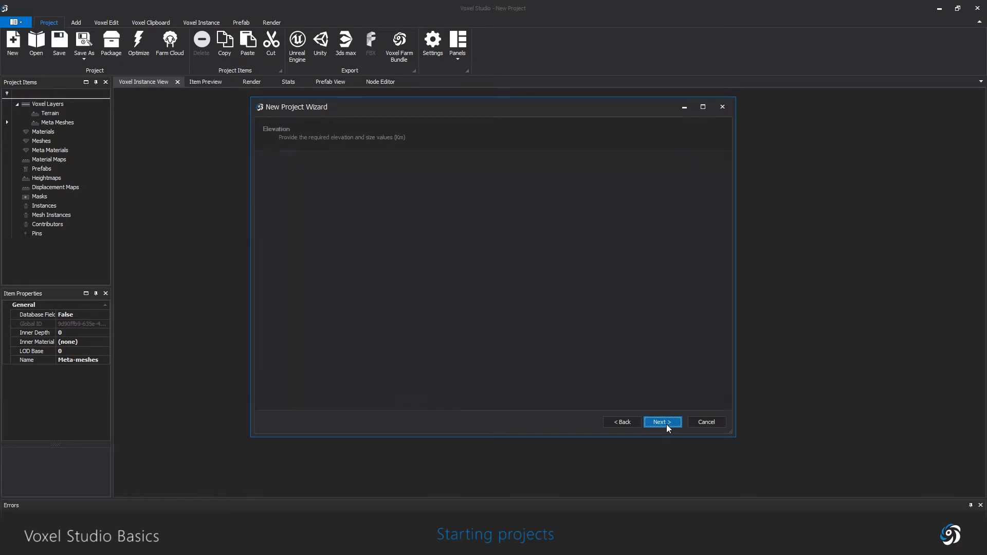
pyautogui.click(661, 421)
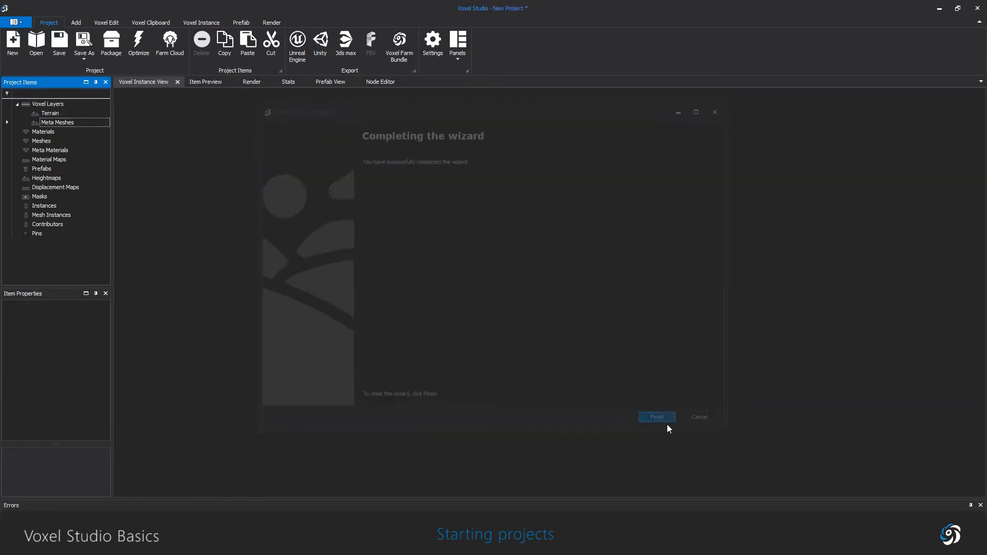
# - Add a New Displacement Map and New Material, then refresh the render showing only sky
pyautogui.click(657, 416)
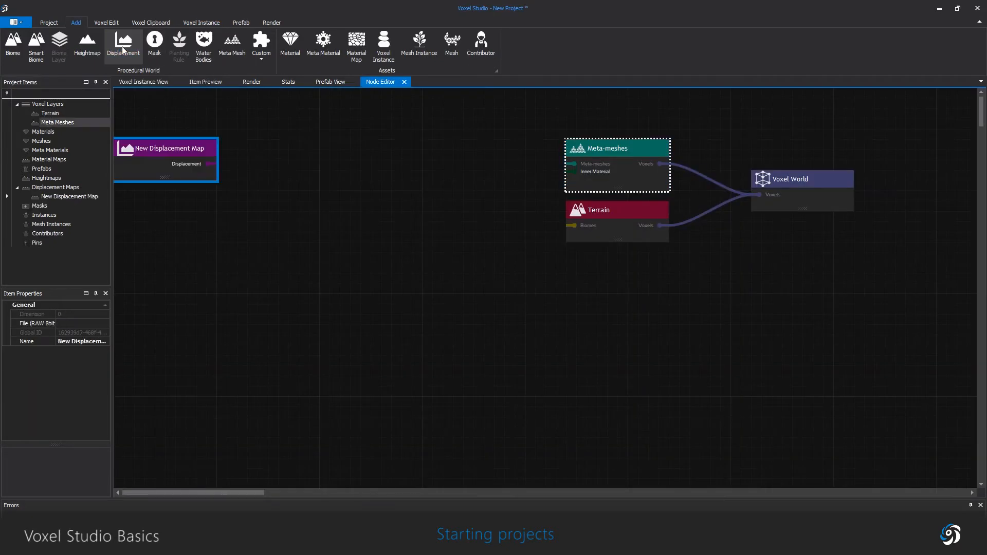
pyautogui.moveTo(166, 159); pyautogui.dragTo(340, 231)
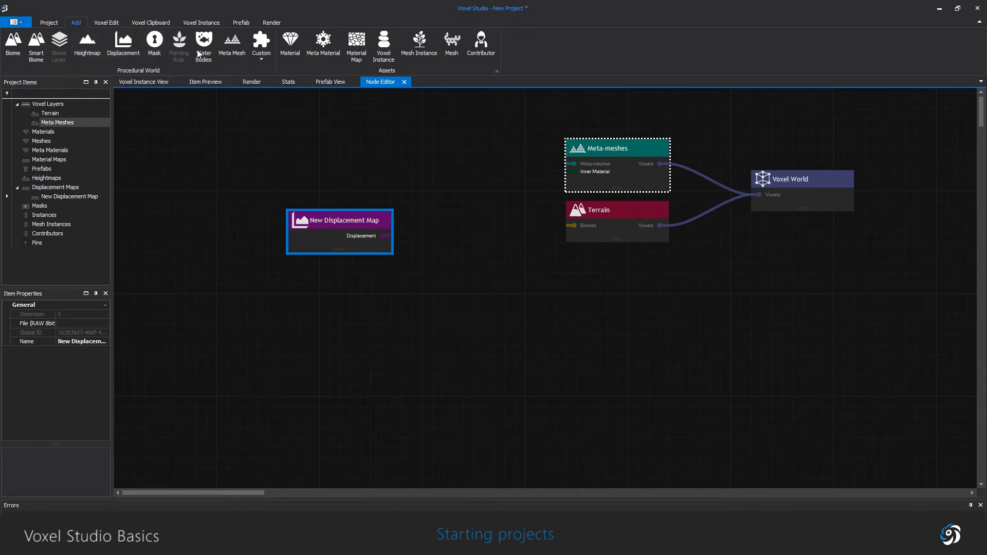
pyautogui.click(290, 45)
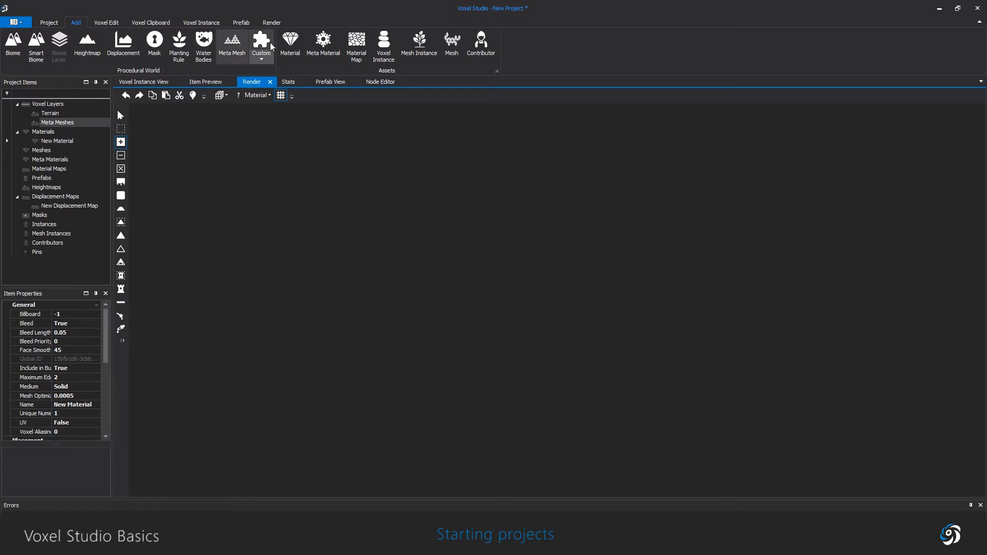
pyautogui.click(272, 22)
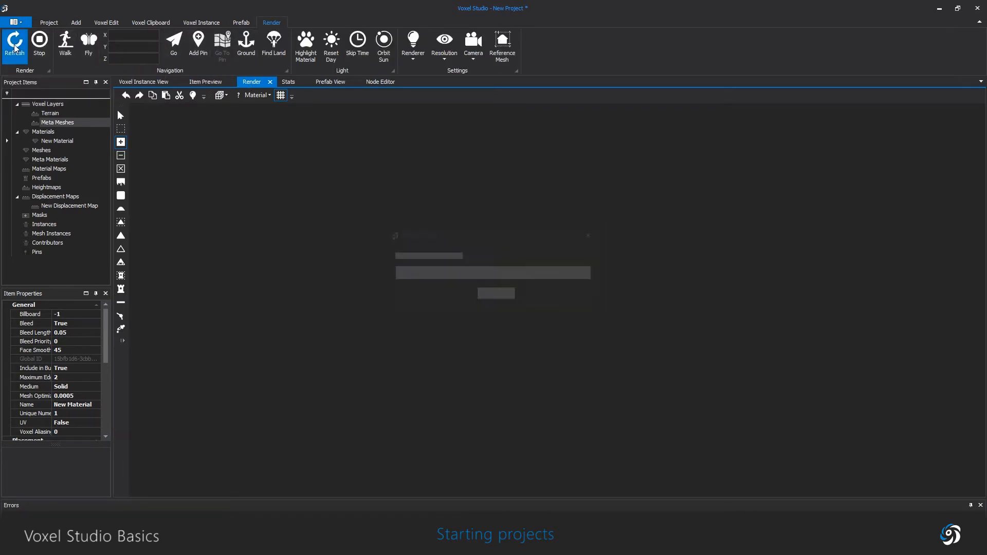
pyautogui.click(13, 44)
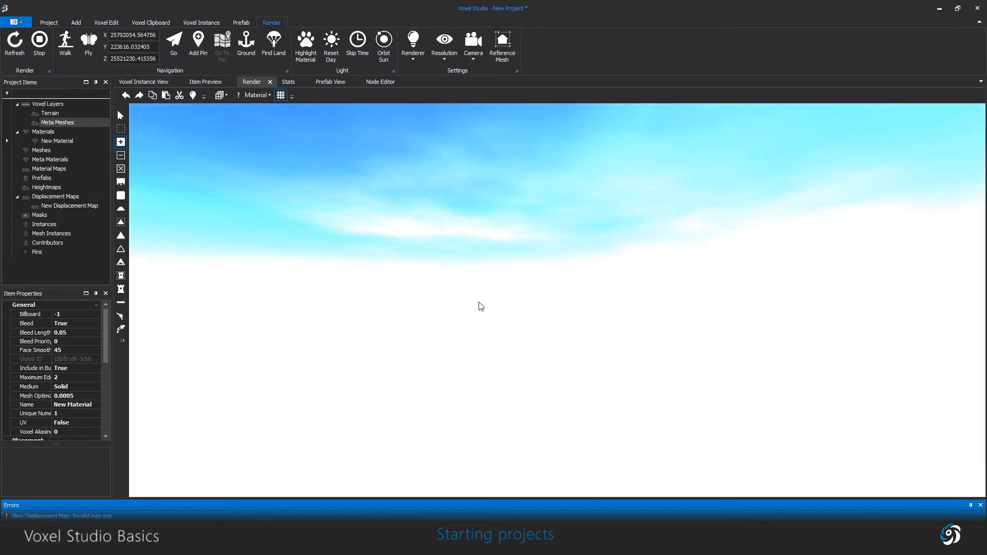
# - Create a new project from the Workspace with Materials template
pyautogui.click(48, 21)
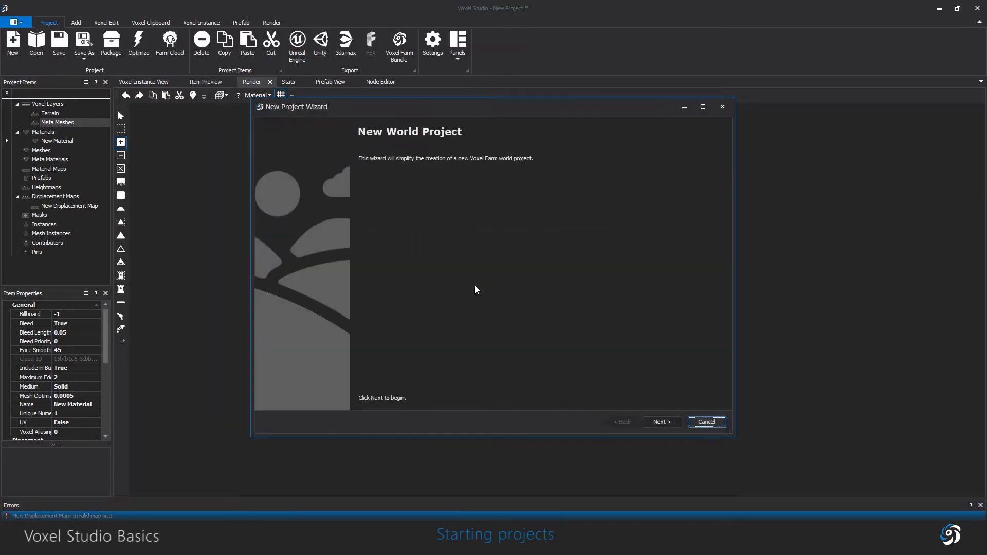
pyautogui.click(661, 422)
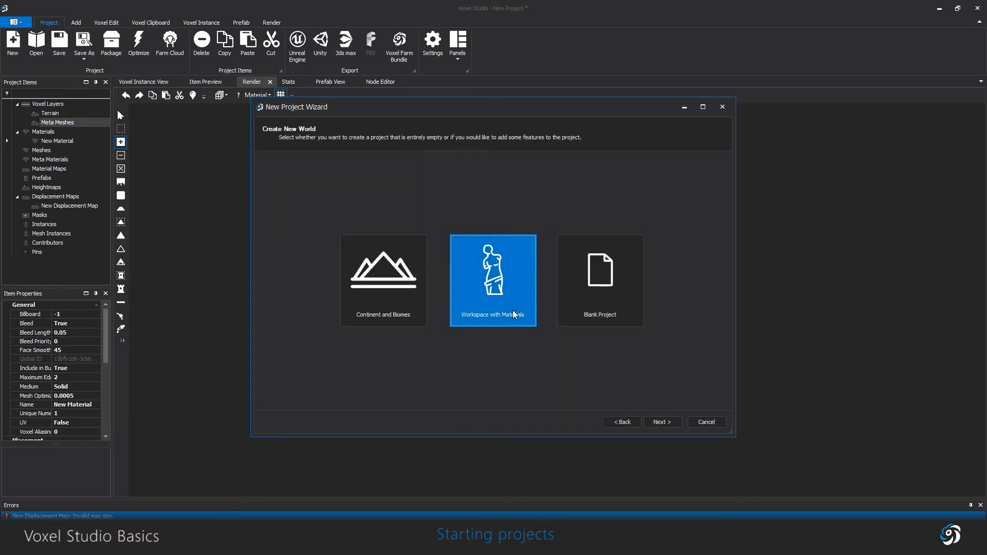
pyautogui.click(662, 422)
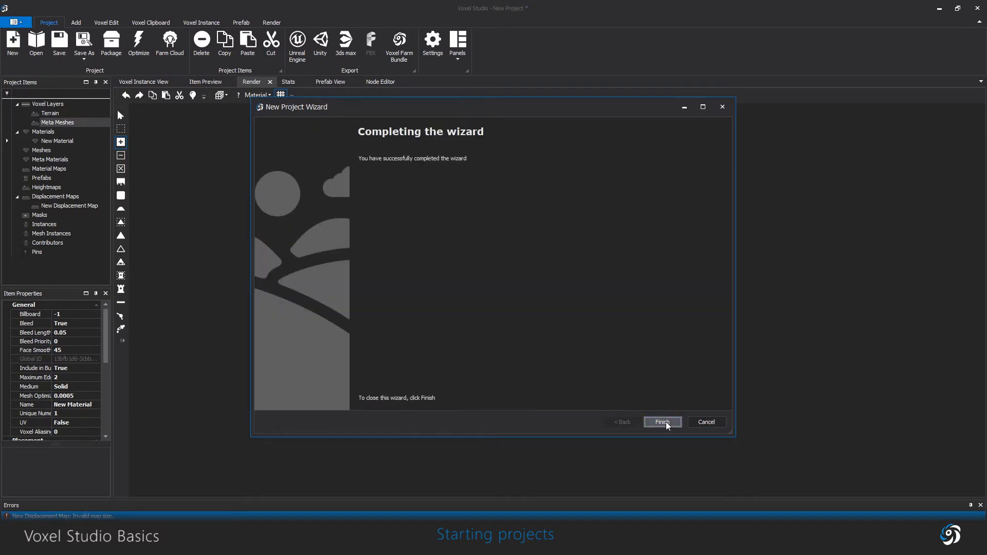
pyautogui.click(661, 421)
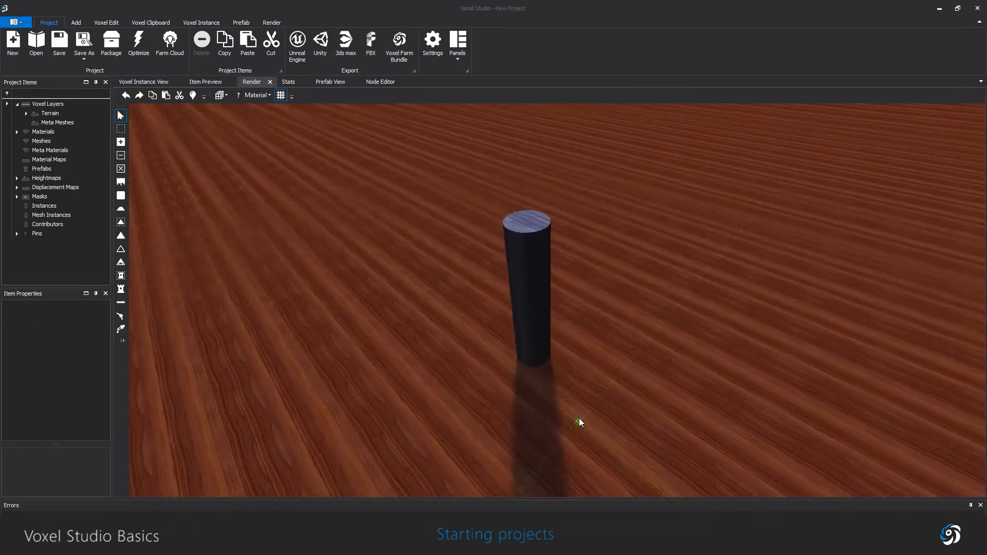
# - Preview the Rock and Wall3 materials, then return to the rendered workspace scene
pyautogui.click(46, 141)
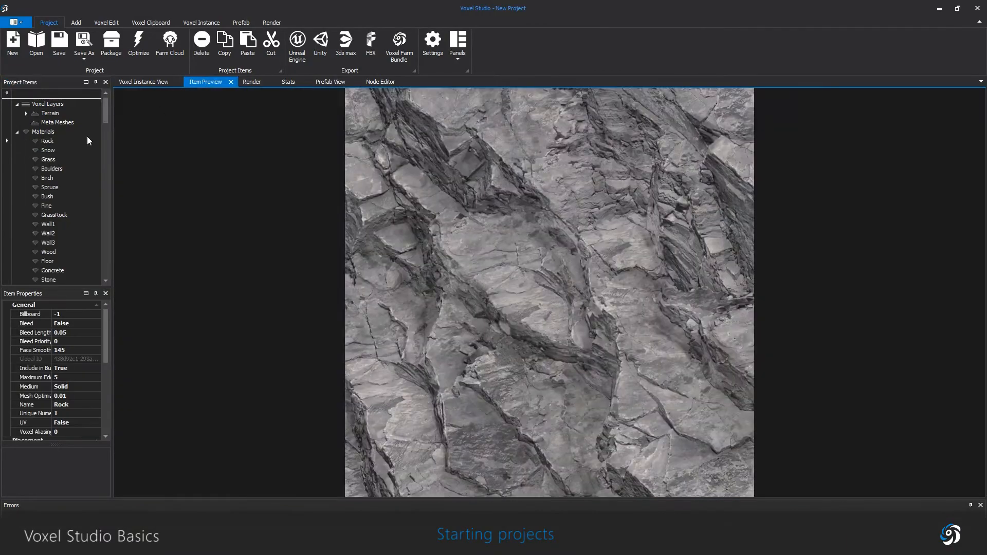
pyautogui.click(49, 243)
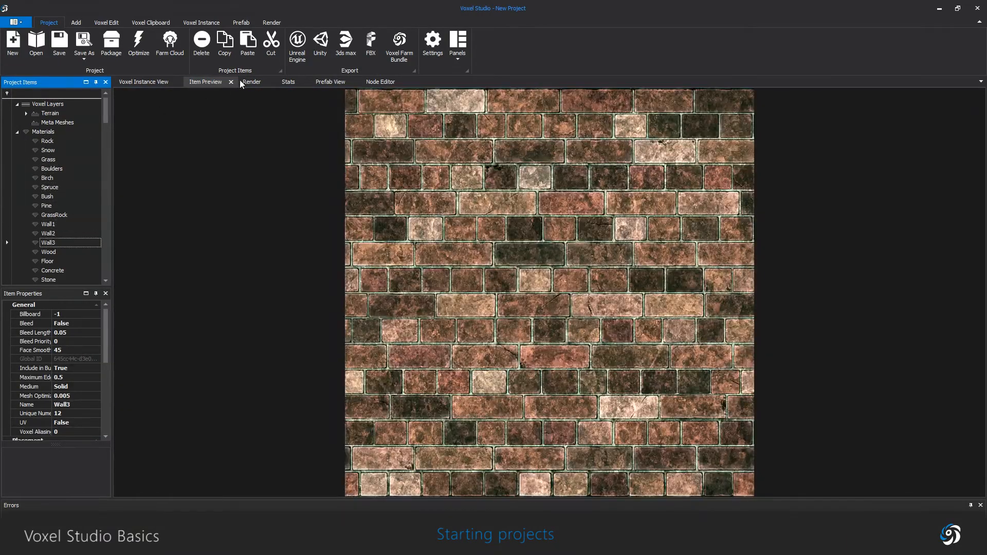
pyautogui.click(251, 81)
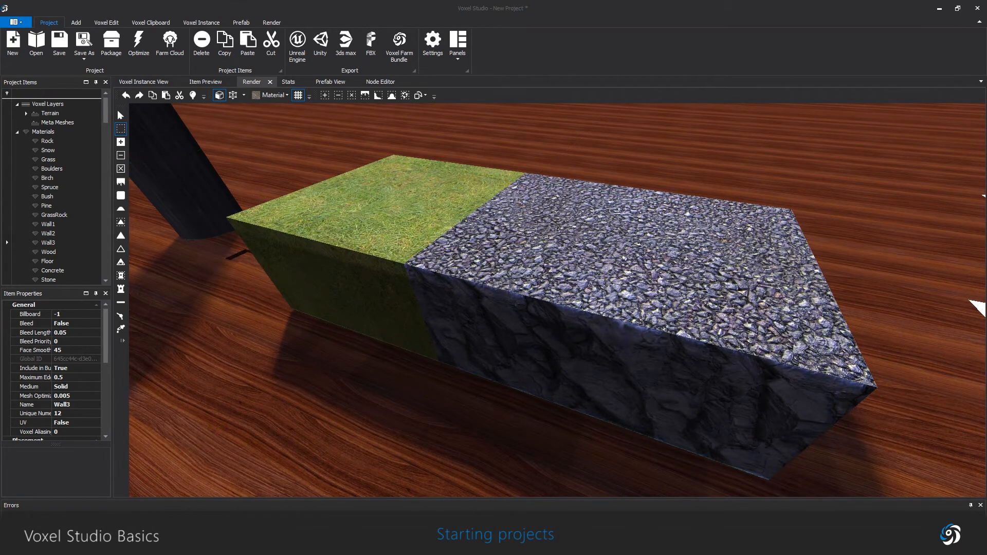
# - Start a Continent and Biomes project, accepting elevation and shape defaults up to Choose Biome Properties
pyautogui.click(379, 82)
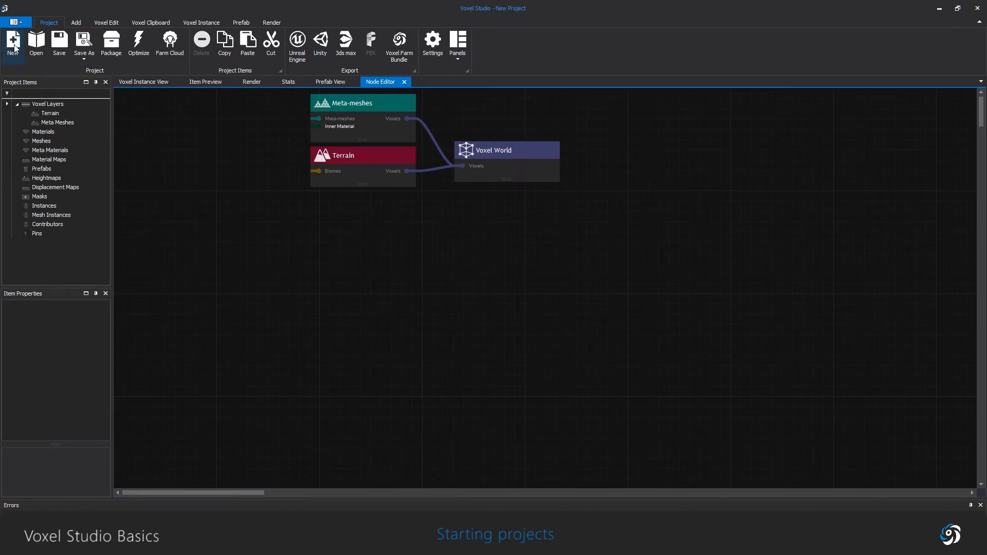
pyautogui.click(13, 42)
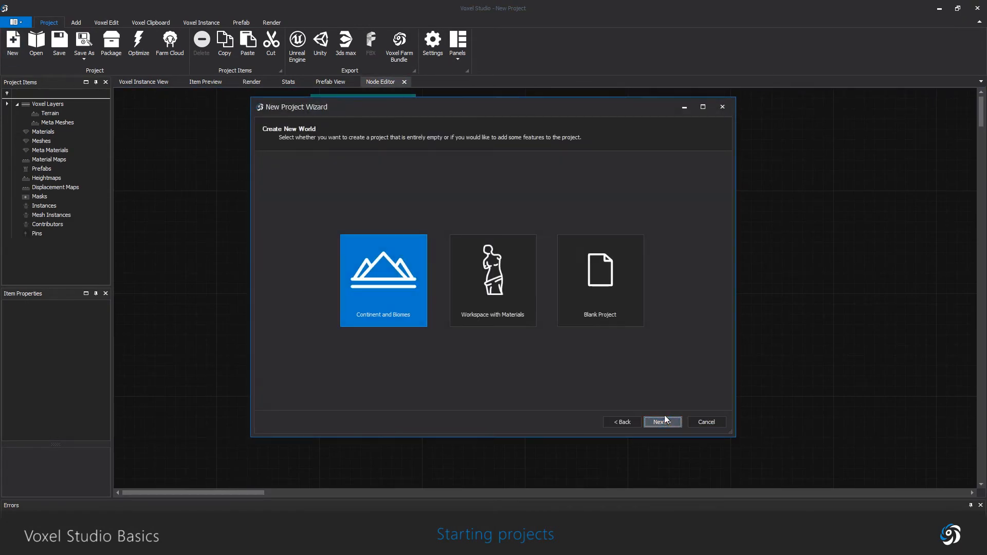
pyautogui.click(661, 422)
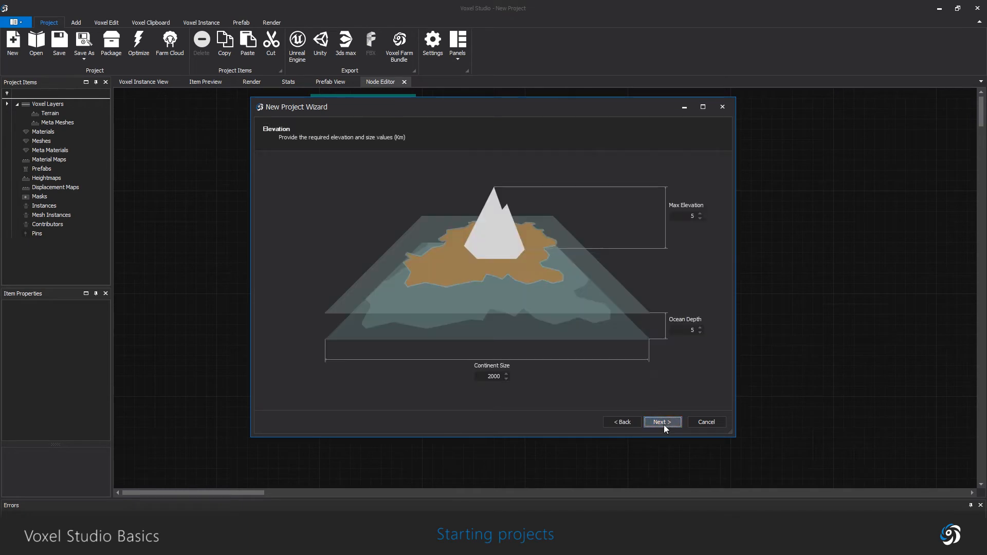
pyautogui.click(661, 421)
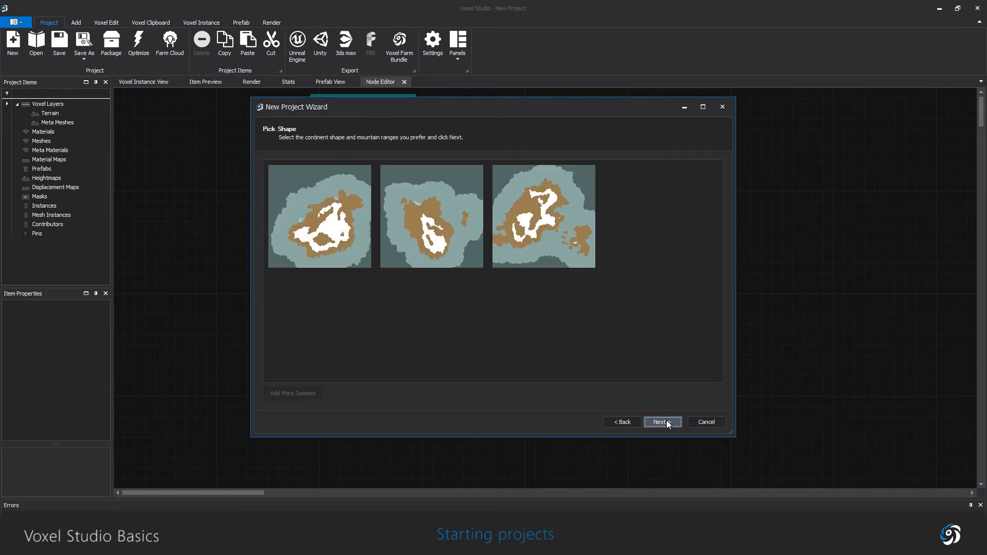
pyautogui.click(661, 422)
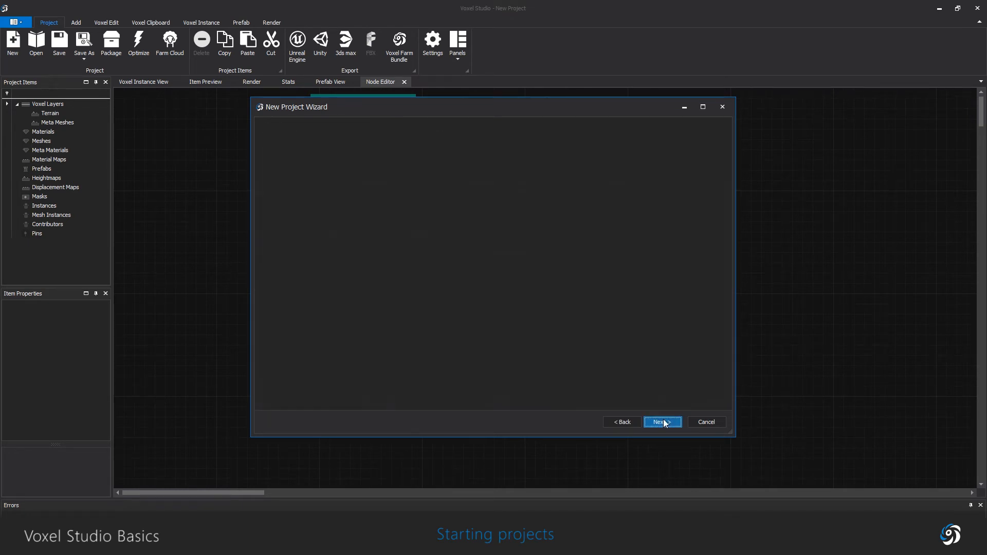
pyautogui.click(661, 422)
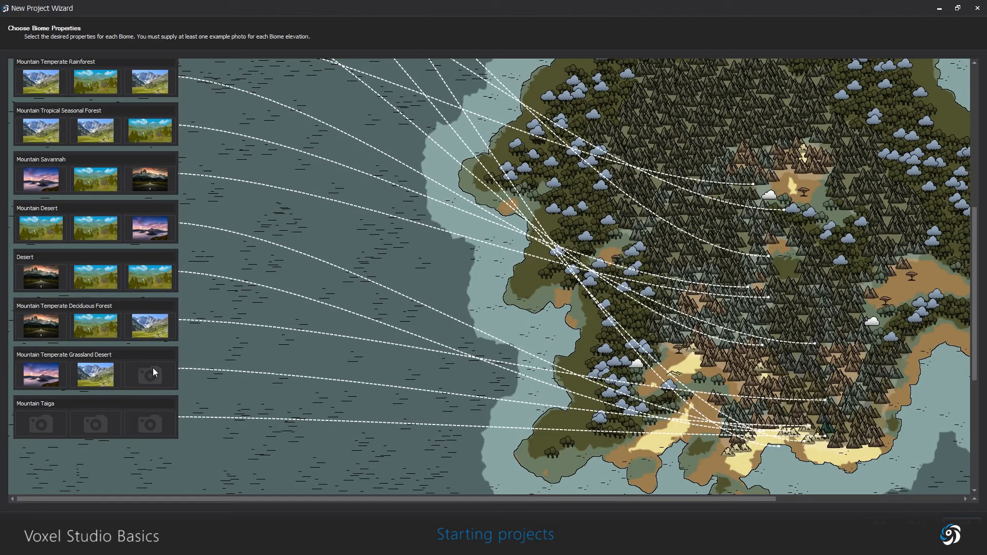
# - Choose a landscape photo as the biome reference and confirm it in the Open dialog
pyautogui.click(149, 372)
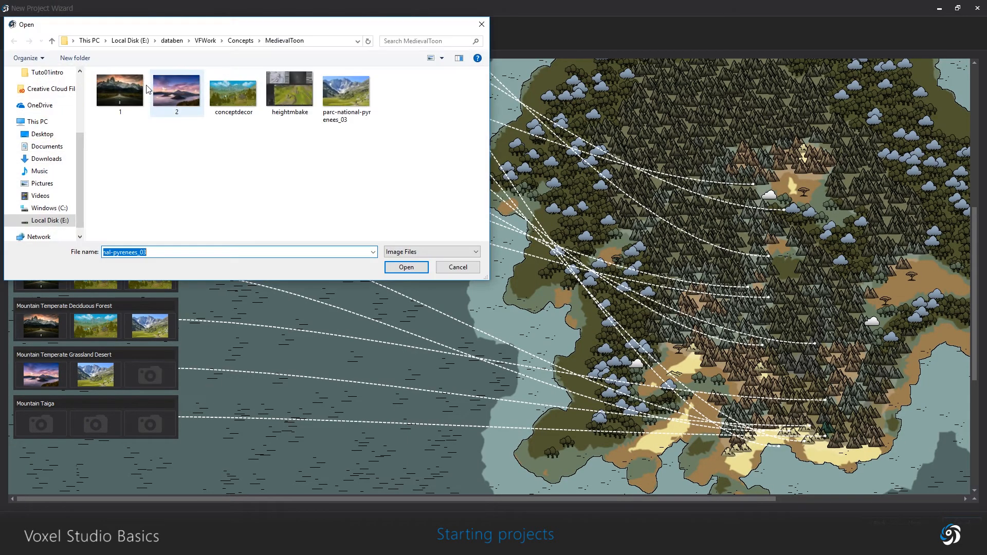
pyautogui.click(405, 267)
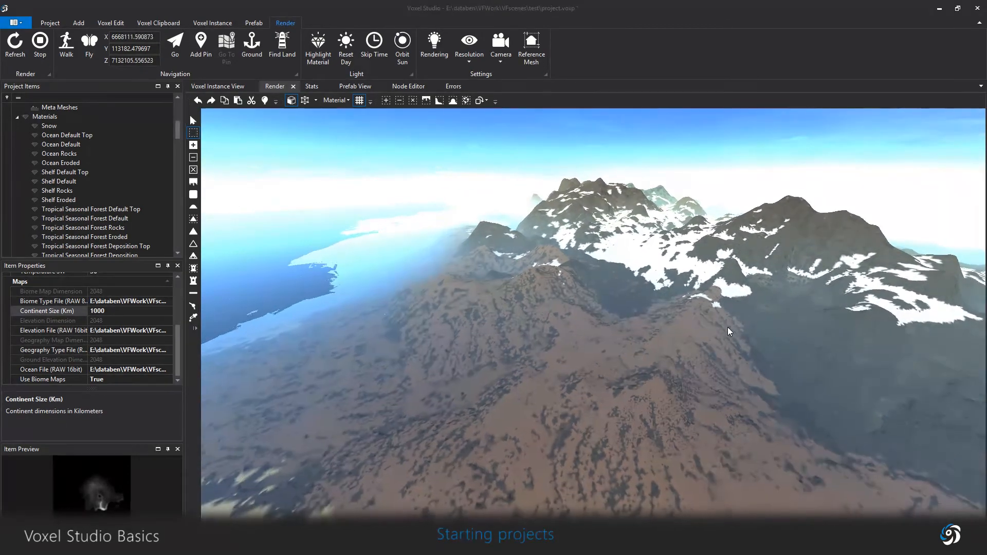
# - Create a new project from the Workspace with Materials template
pyautogui.click(12, 44)
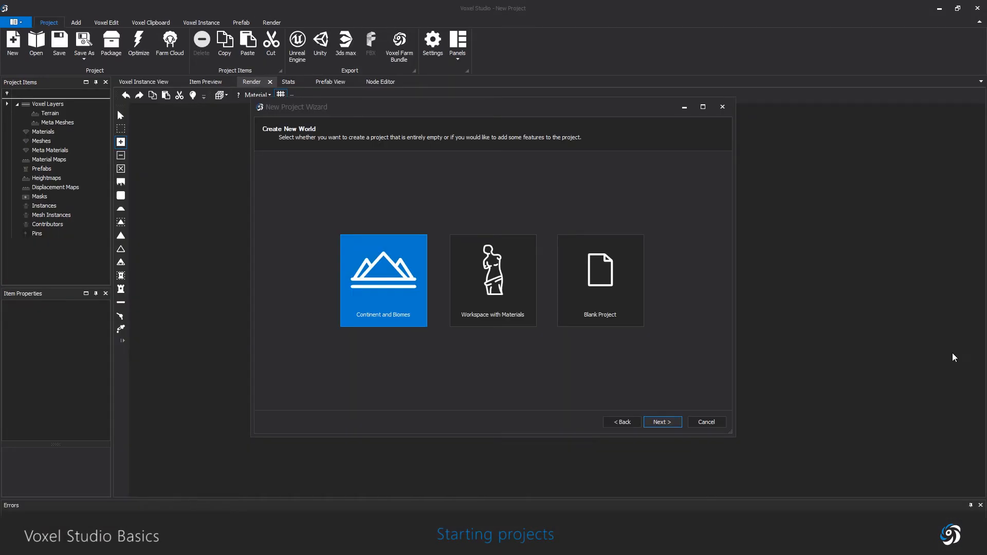
pyautogui.click(661, 421)
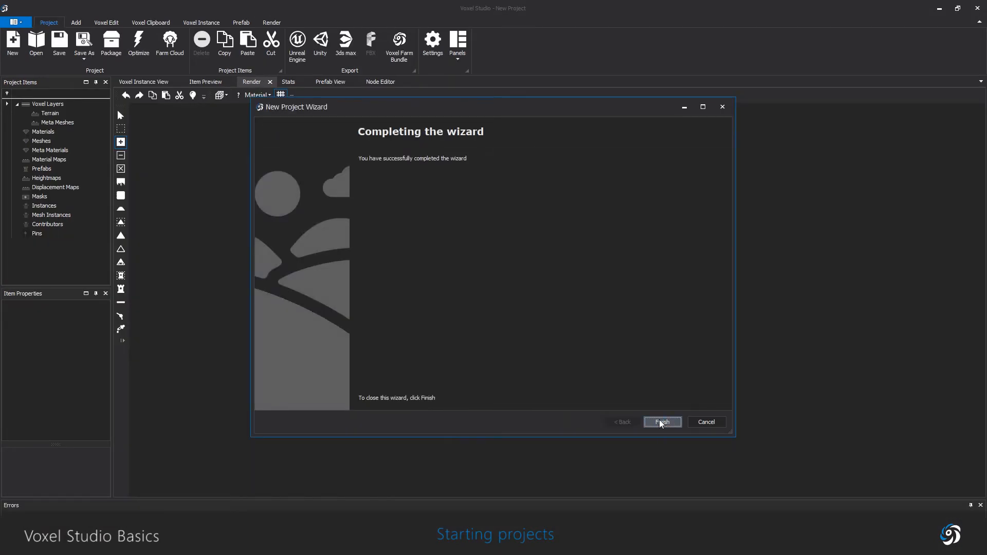
pyautogui.click(661, 421)
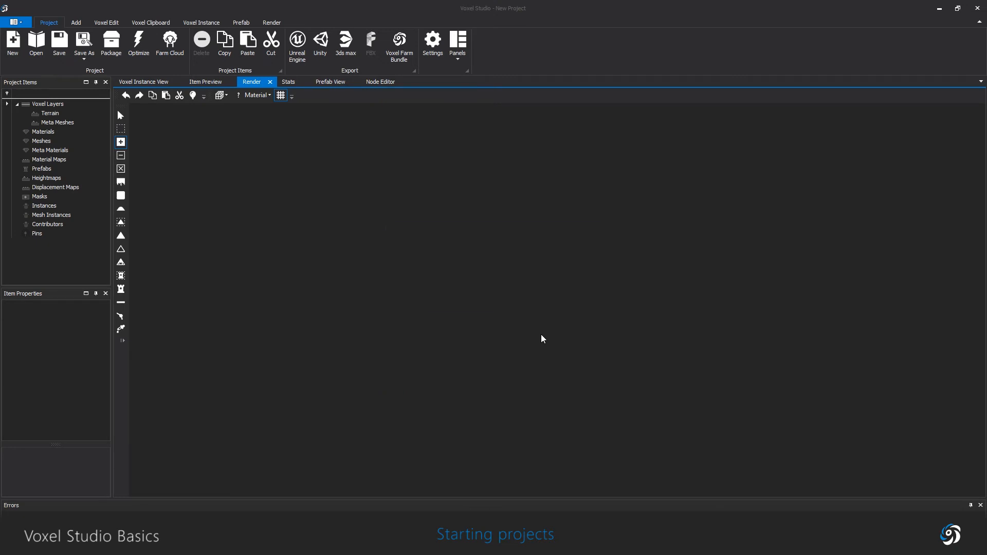
pyautogui.click(252, 81)
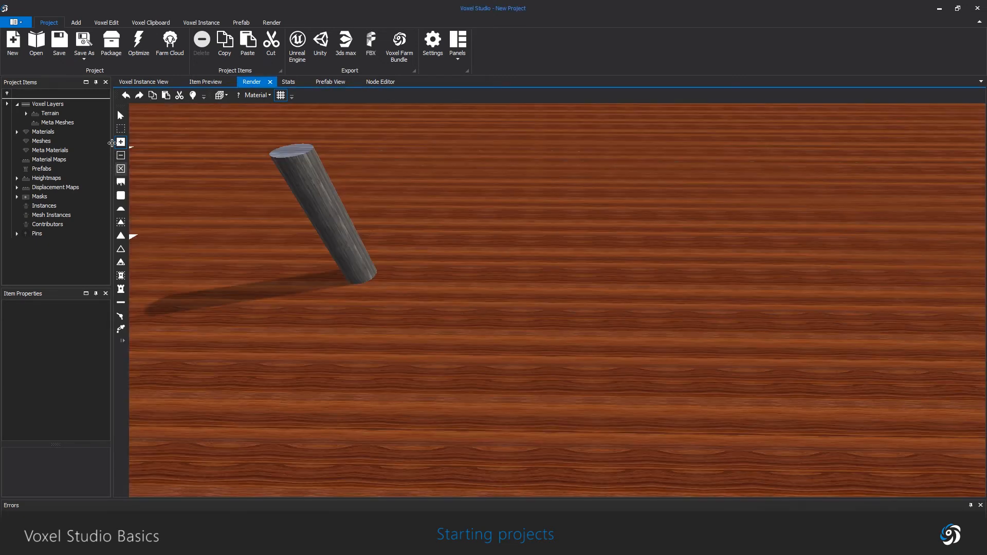
# - Expand Materials in Project Items and look through Rock, Snow, Grass and the rest
pyautogui.click(43, 131)
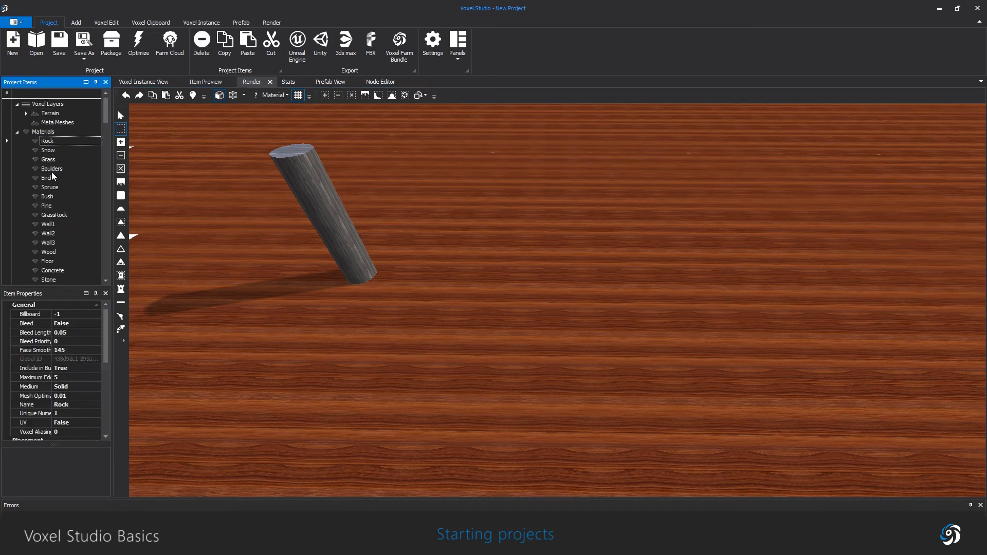
pyautogui.scroll(-3)
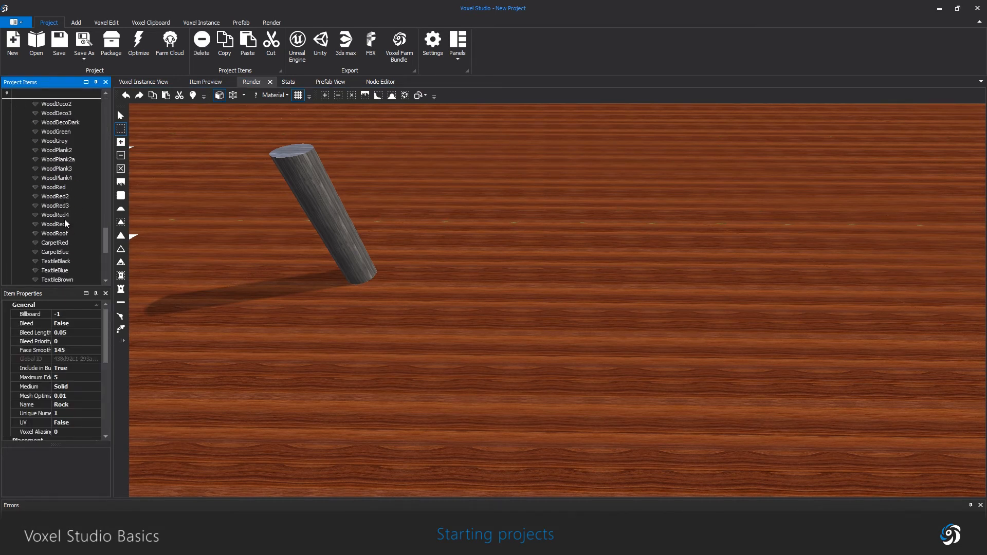
pyautogui.click(55, 167)
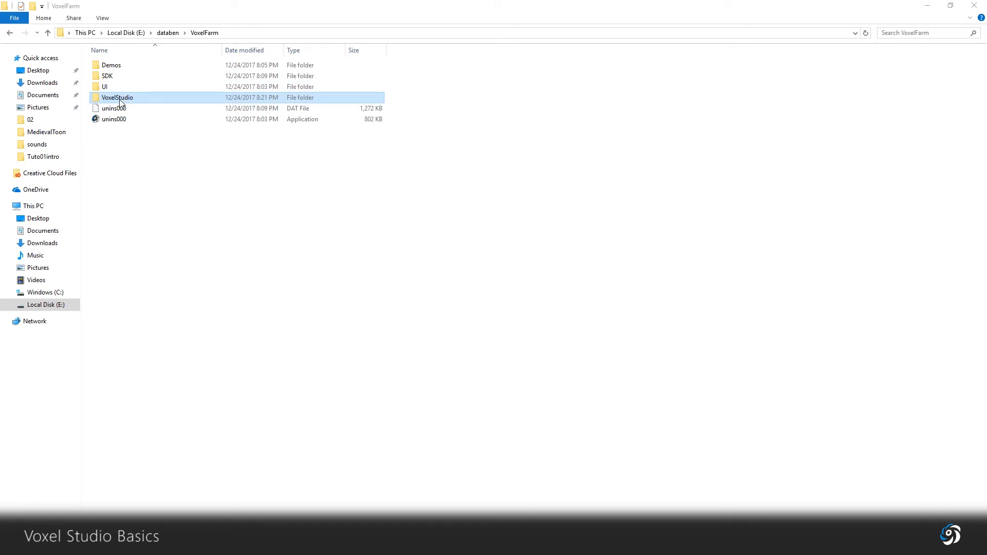
# - Browse into the VoxelStudio install folder and then its templates folder
pyautogui.doubleClick(117, 97)
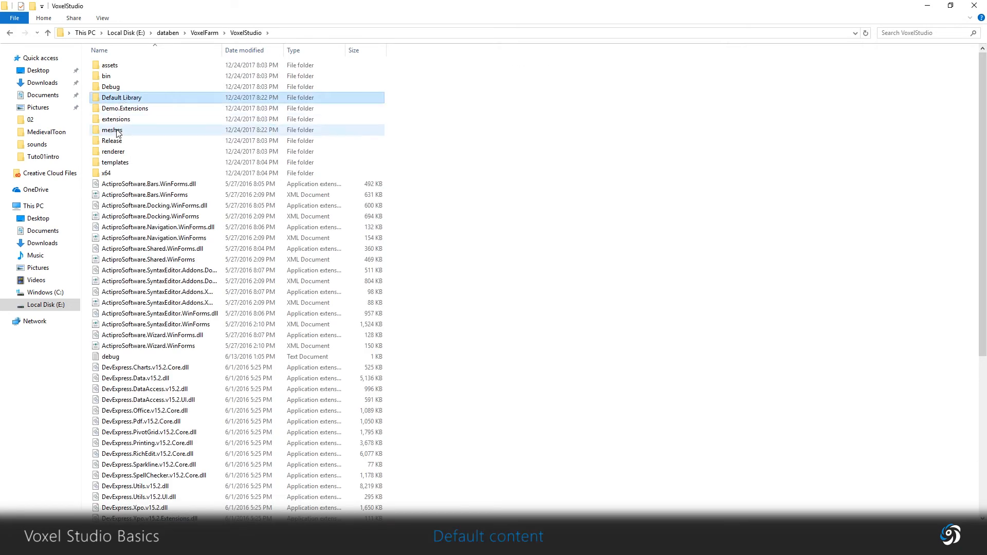
pyautogui.click(114, 163)
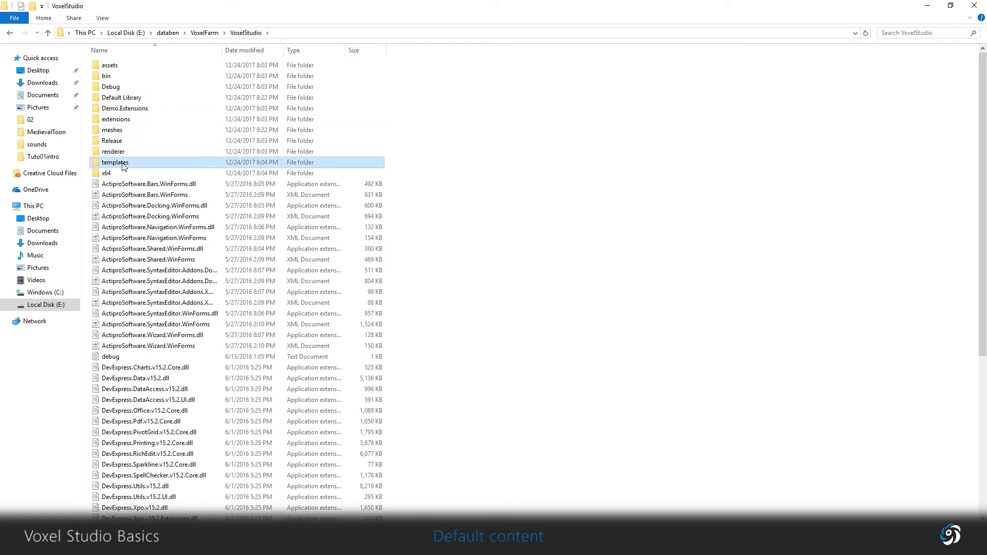
pyautogui.doubleClick(114, 162)
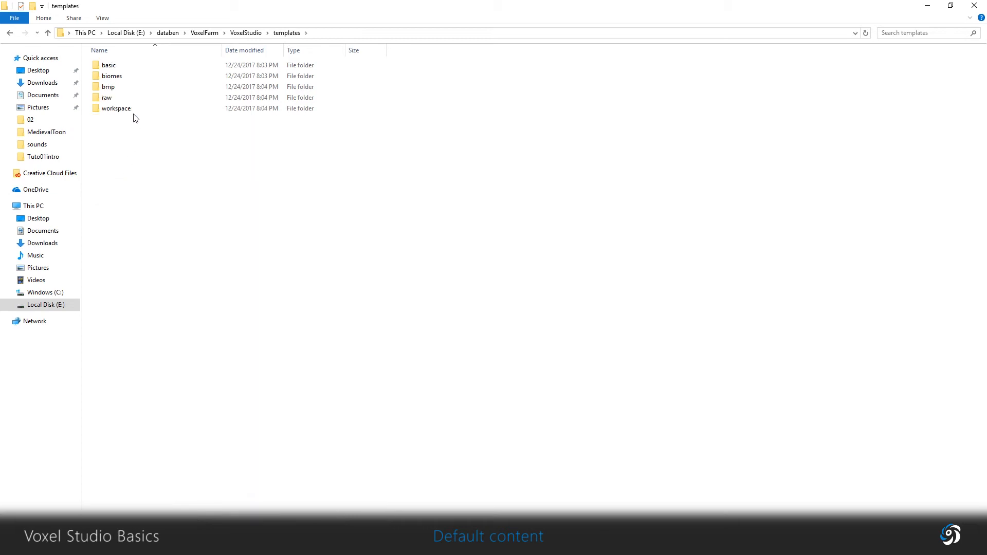
# - View the bmp texture images, then move on to another template subfolder
pyautogui.doubleClick(108, 86)
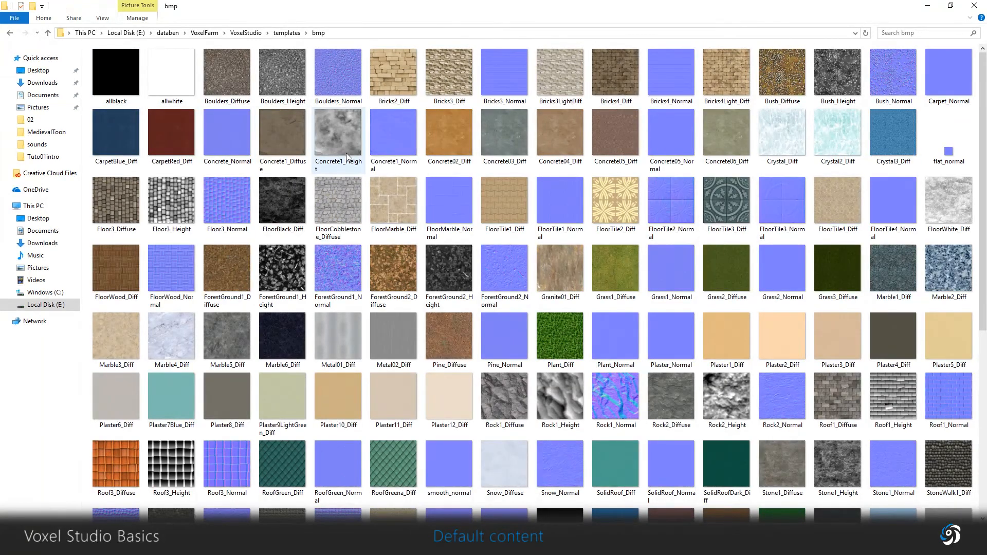
pyautogui.scroll(-3)
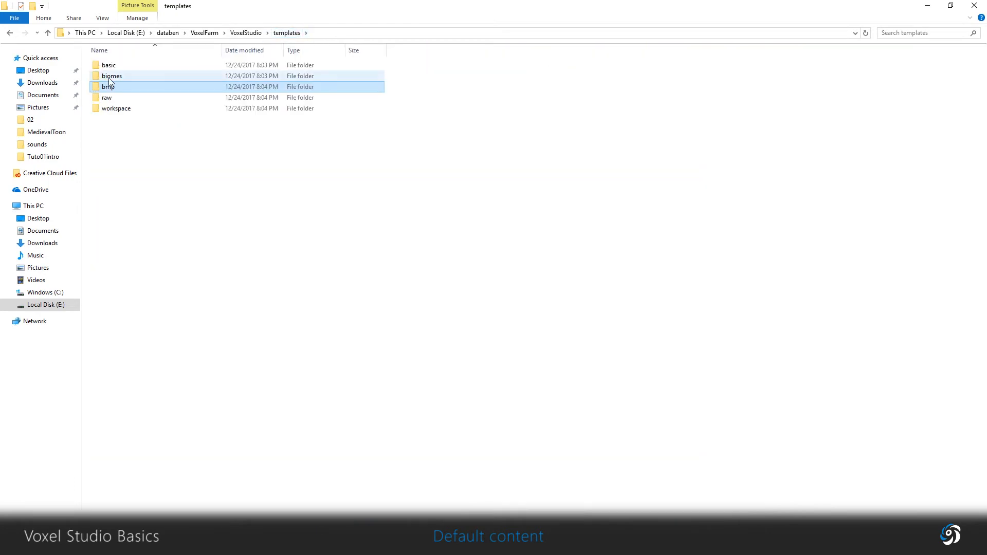
pyautogui.doubleClick(112, 75)
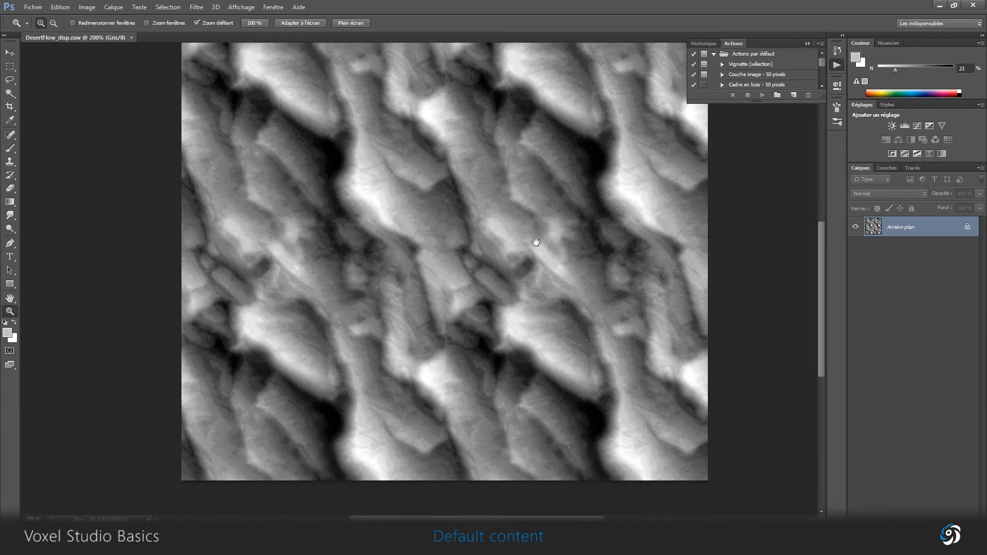
# - Inspect the DesertFlow displacement raw map in Photoshop
pyautogui.moveTo(536, 242); pyautogui.dragTo(516, 357)
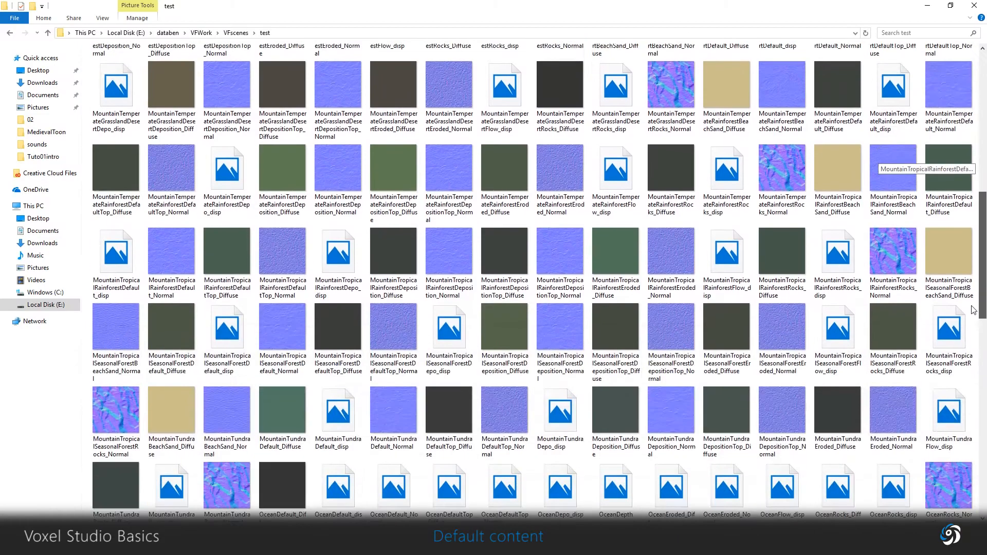
pyautogui.scroll(-3)
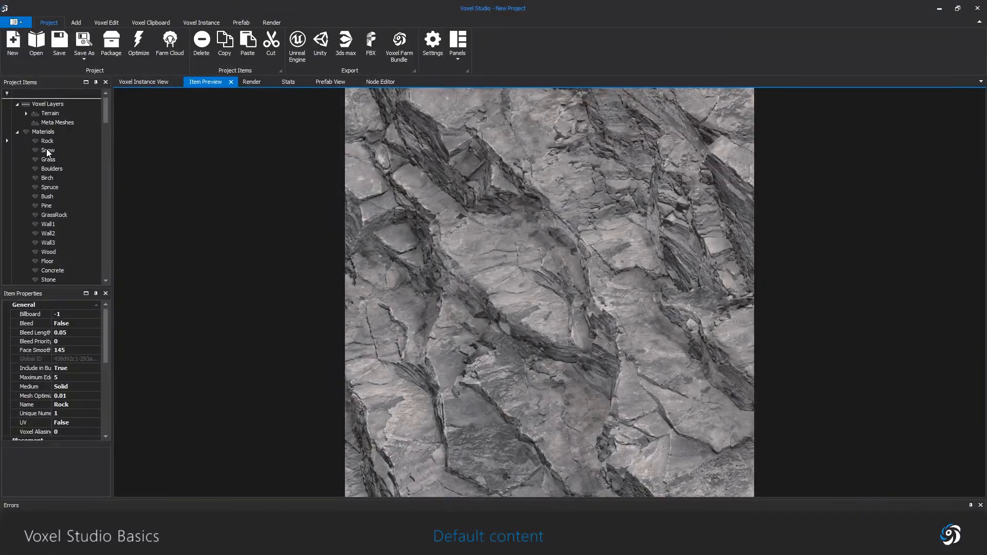
# - Preview the Rock and Spruce material textures in Voxel Studio's Item Preview
pyautogui.click(50, 187)
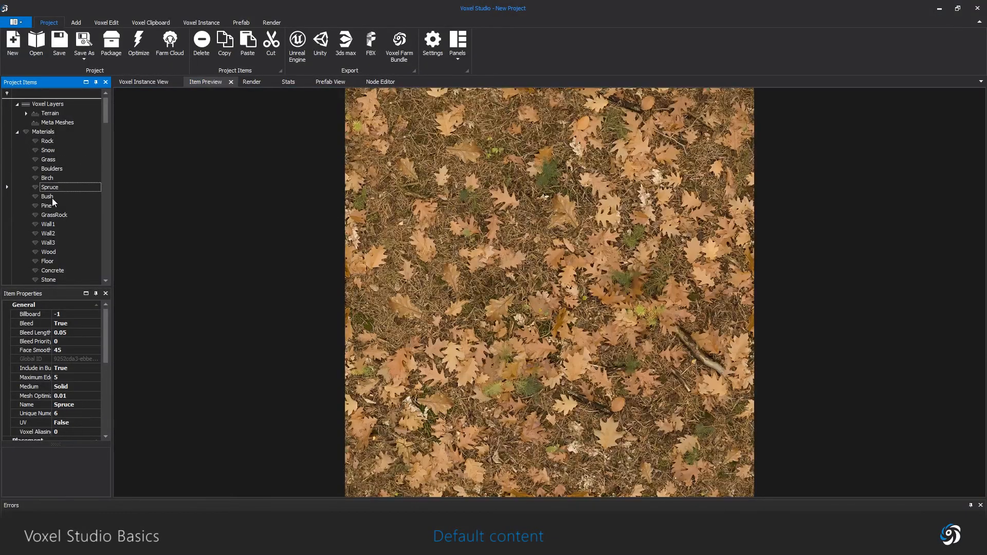
pyautogui.click(48, 243)
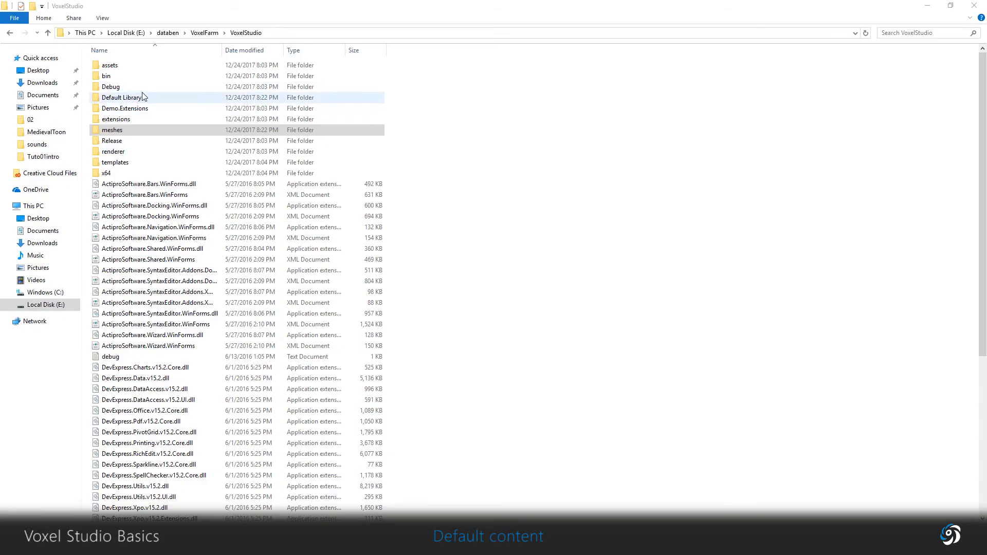
# - Select the Default Library and meshes folders in the VoxelStudio install folder
pyautogui.click(112, 130)
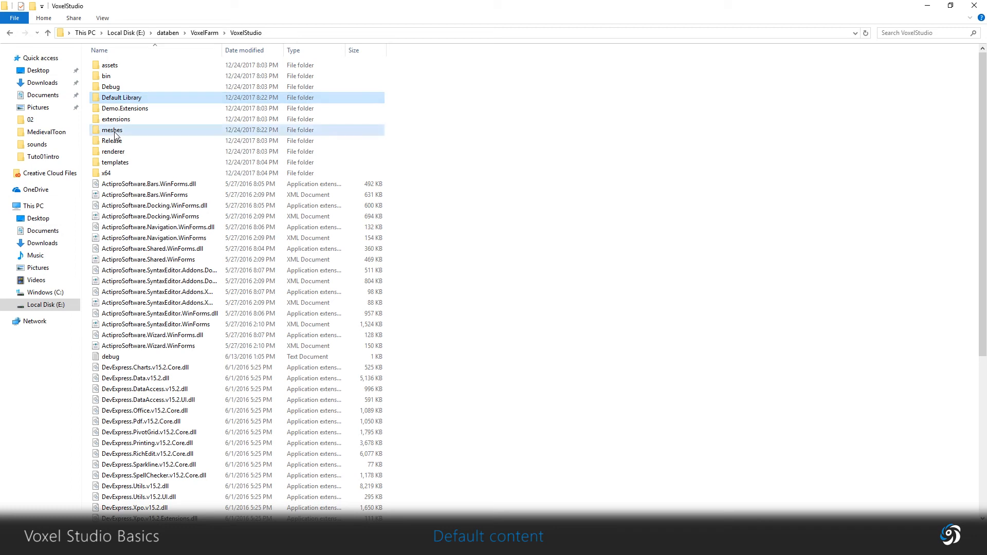
pyautogui.click(112, 129)
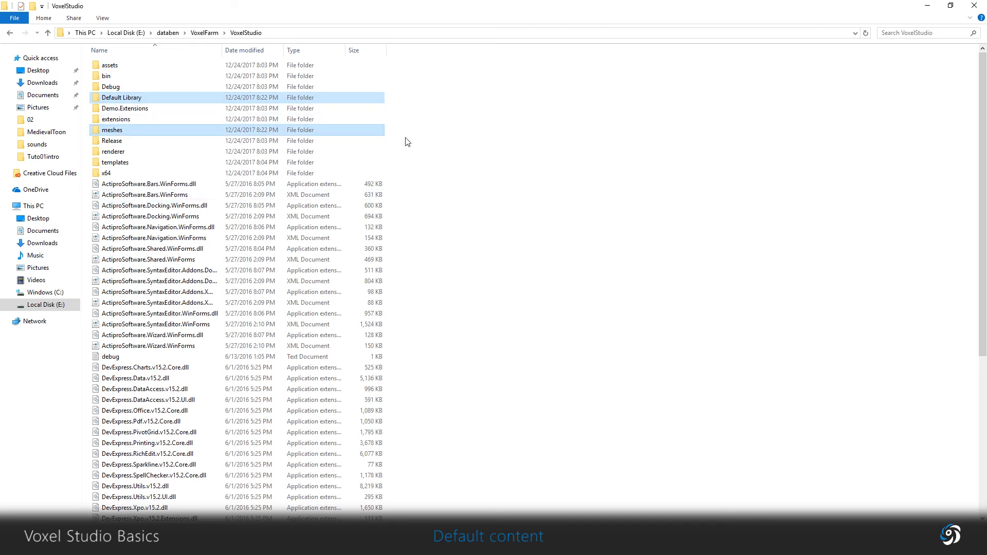
pyautogui.moveTo(397, 141)
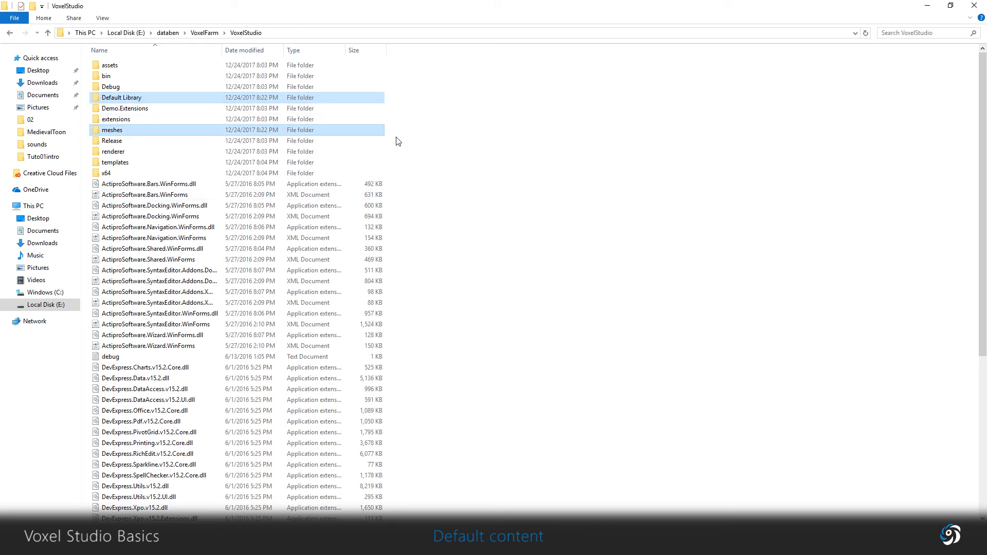